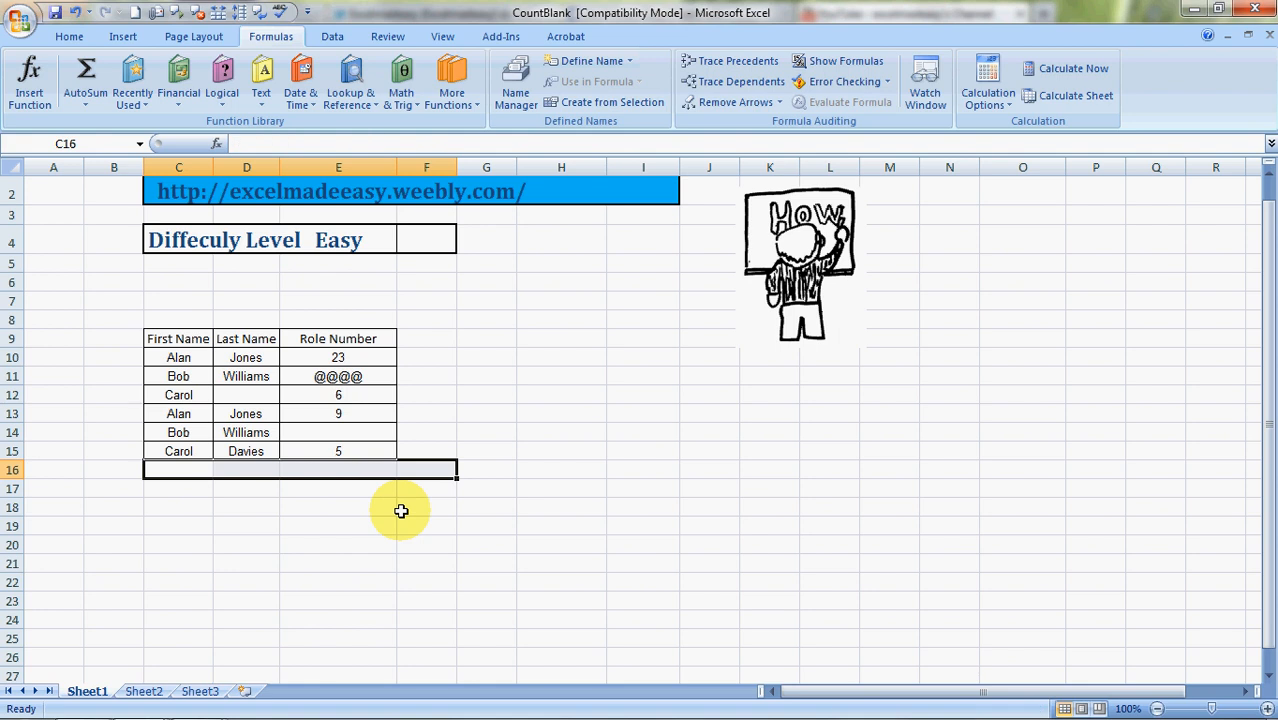
# Step: Point out the First Name, Last Name and Role Number entries, including blank D12 and @@@@
pyautogui.click(113, 488)
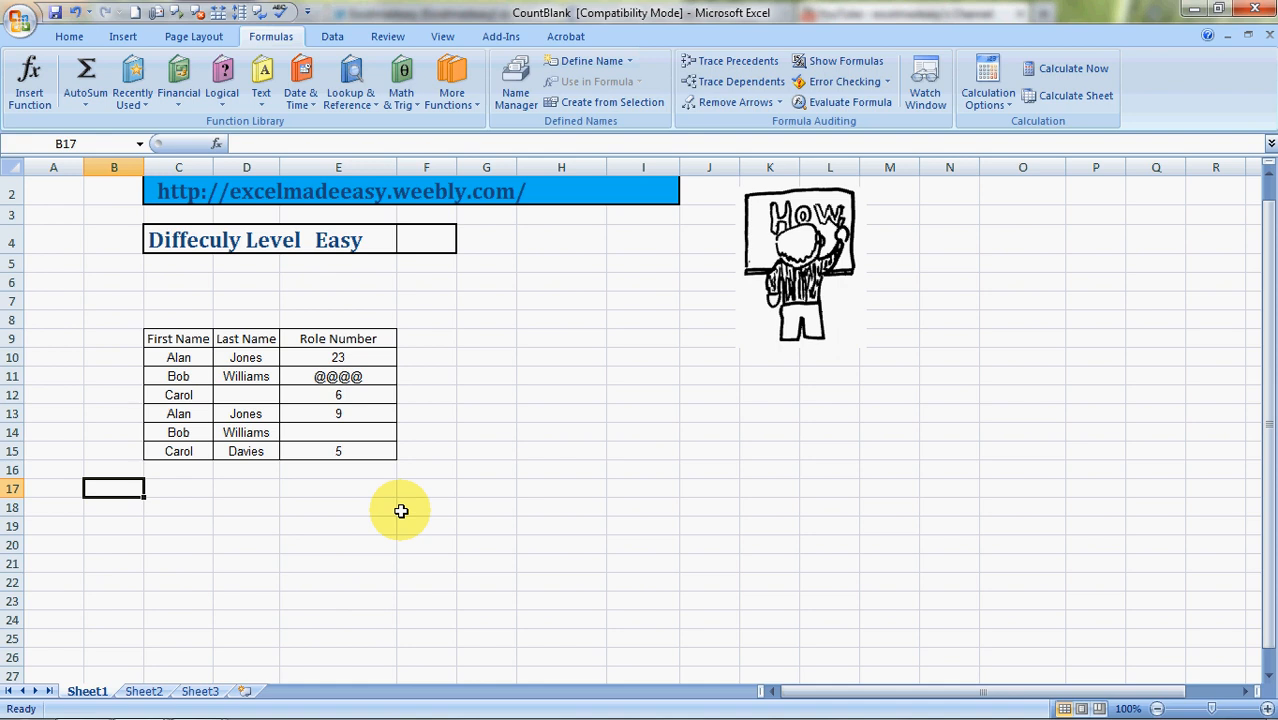
pyautogui.click(178, 357)
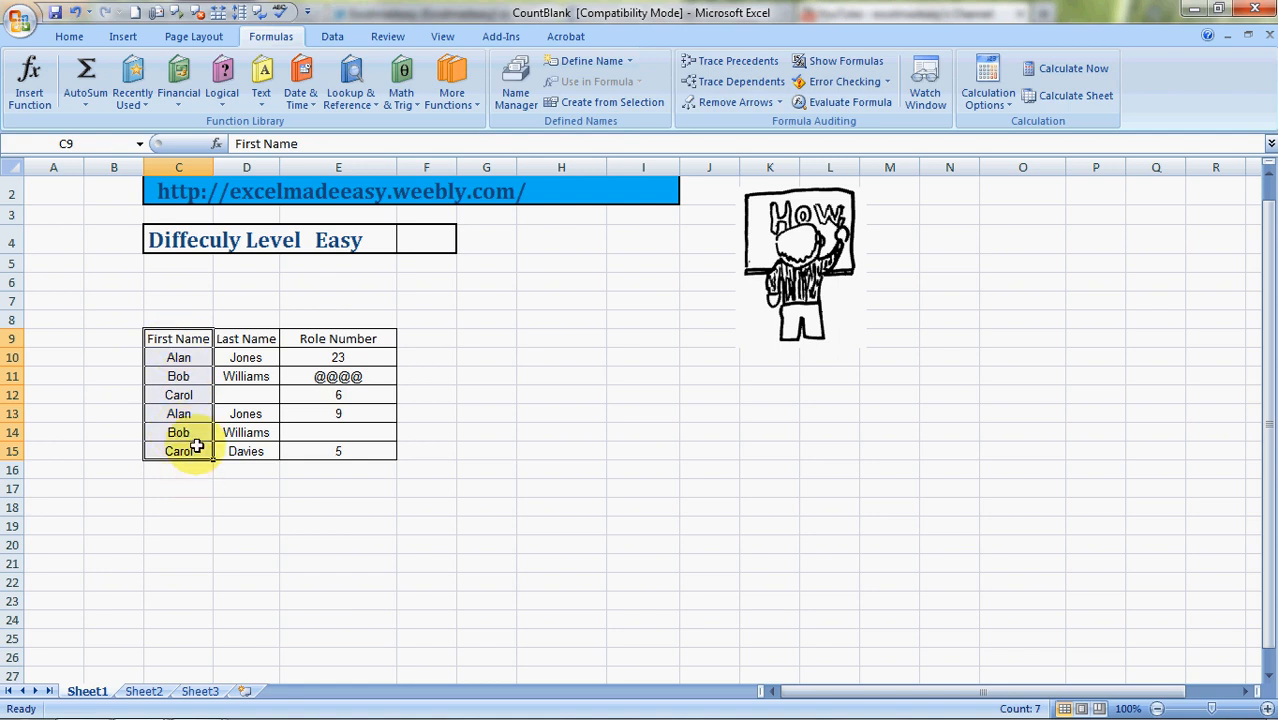
pyautogui.moveTo(210, 508)
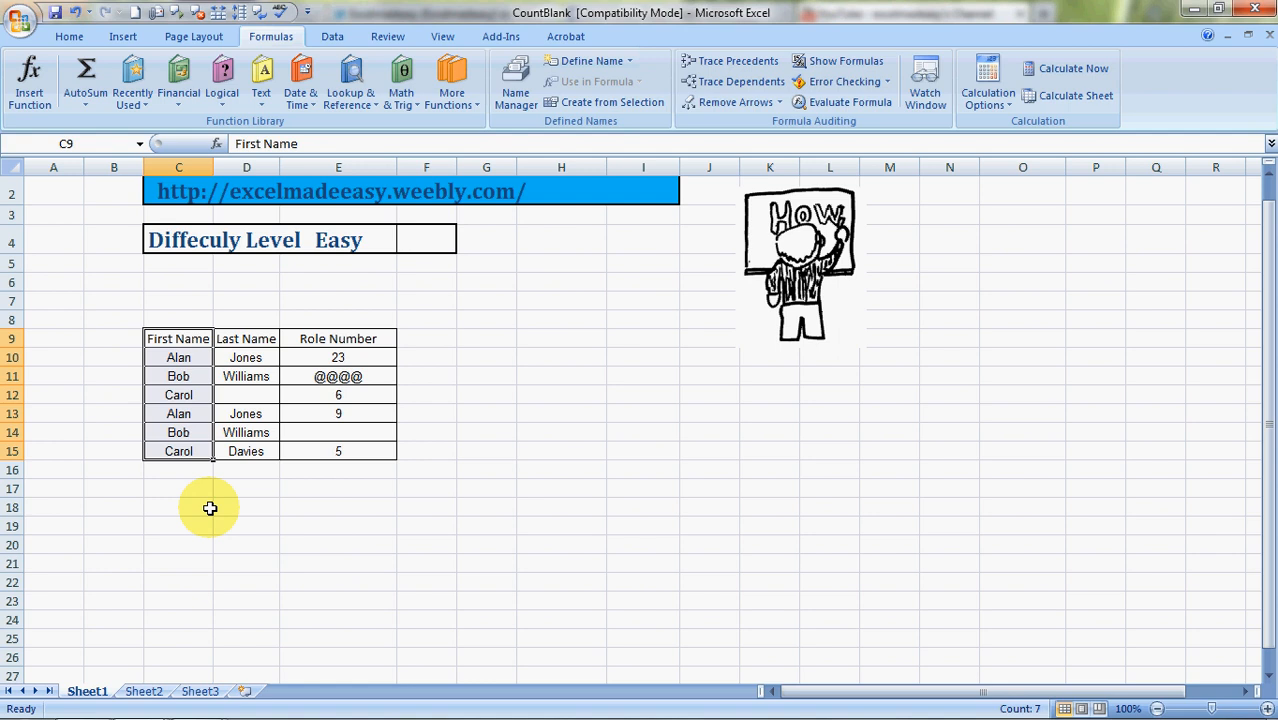
pyautogui.click(246, 338)
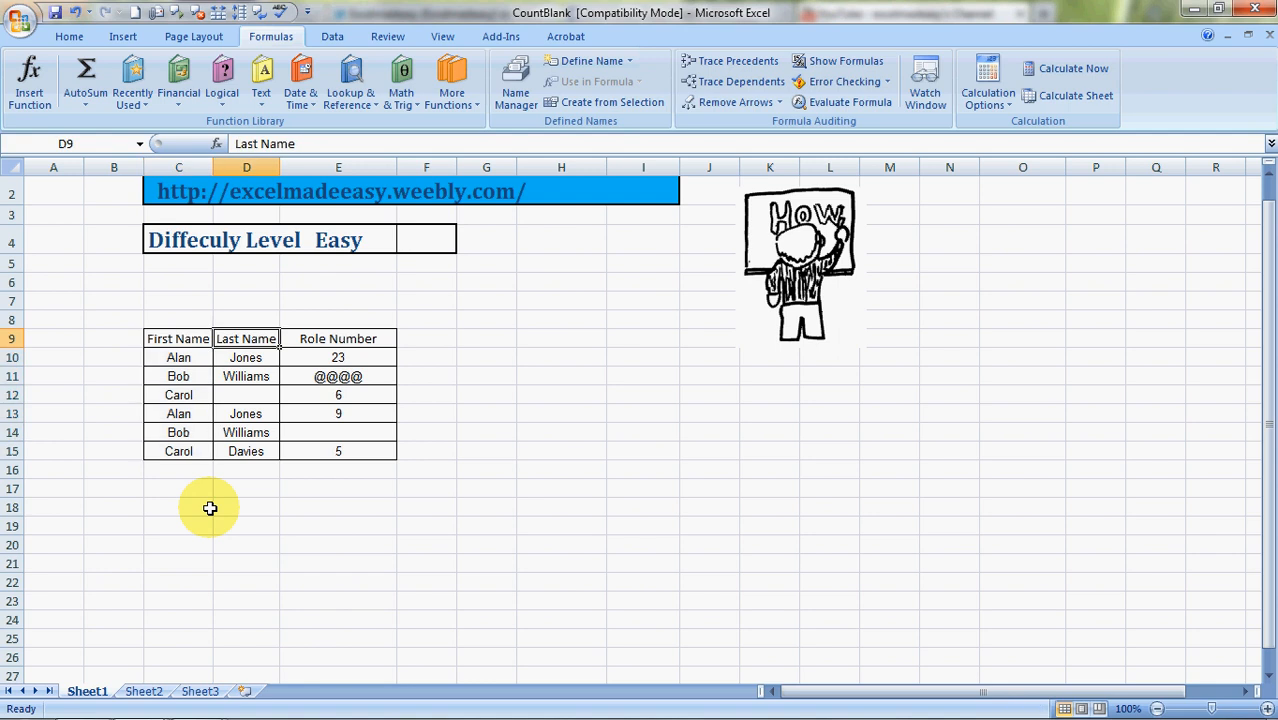
pyautogui.click(178, 338)
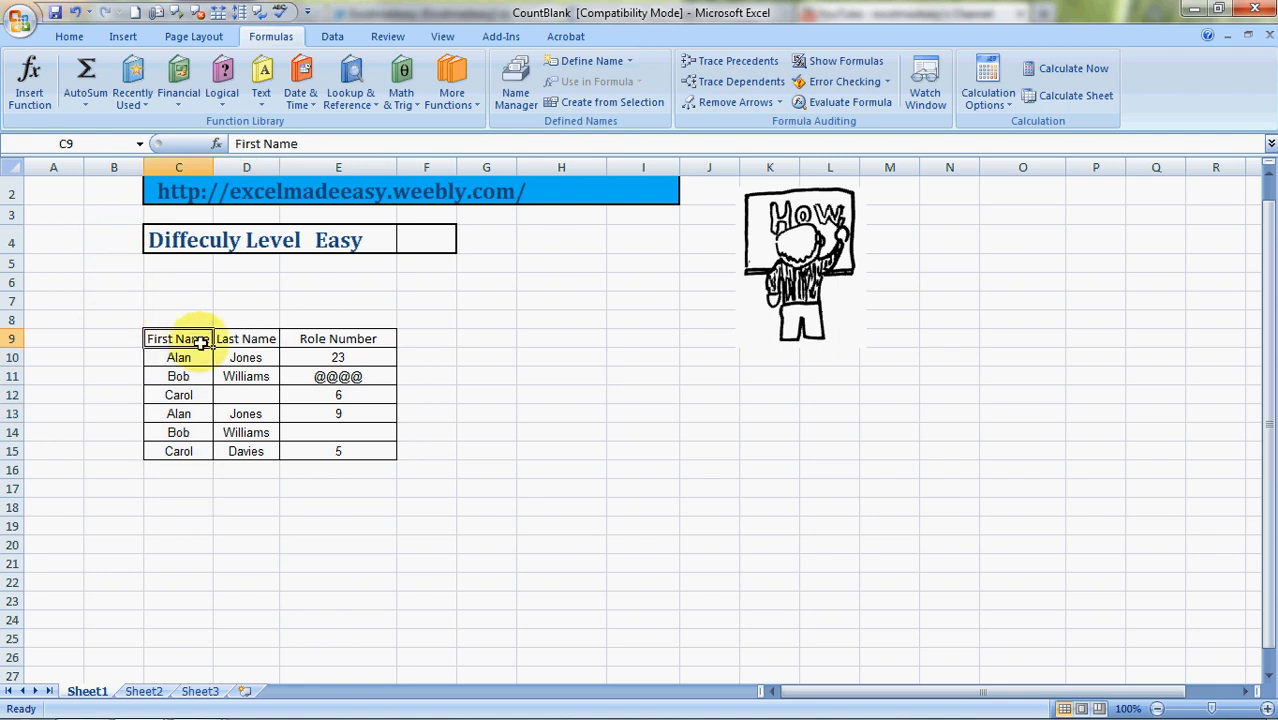
pyautogui.moveTo(205, 427)
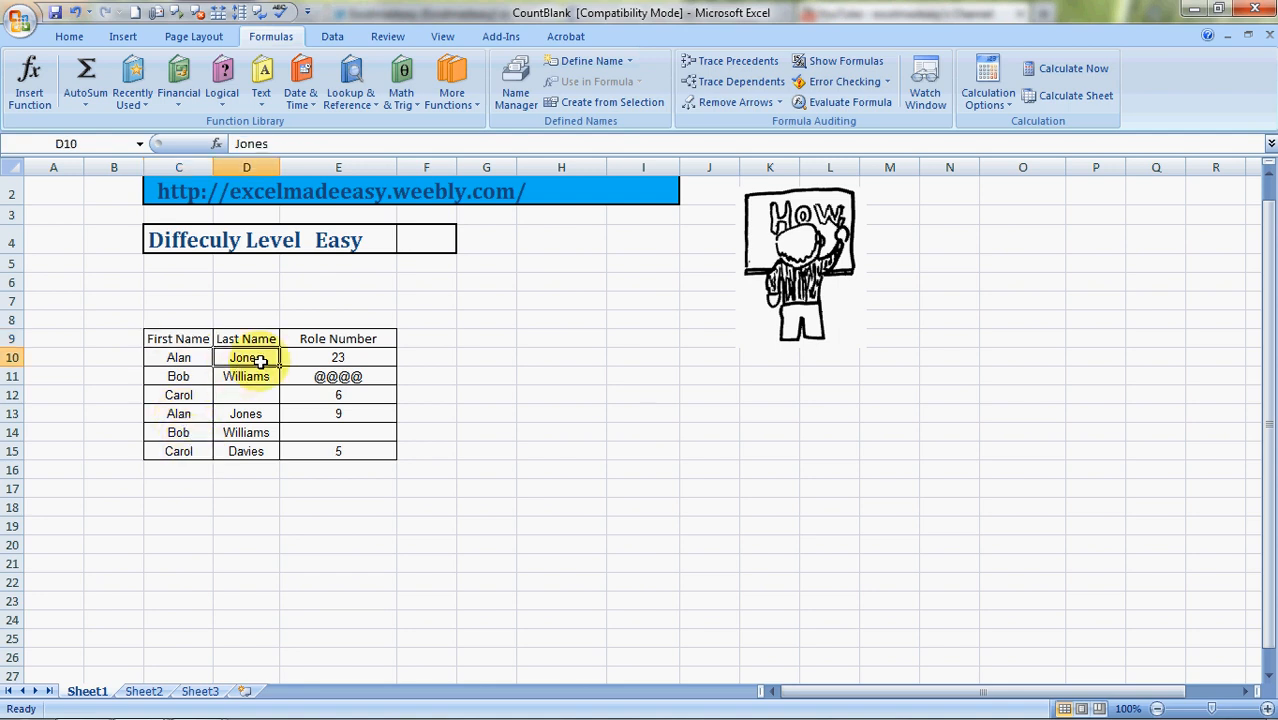
pyautogui.click(246, 394)
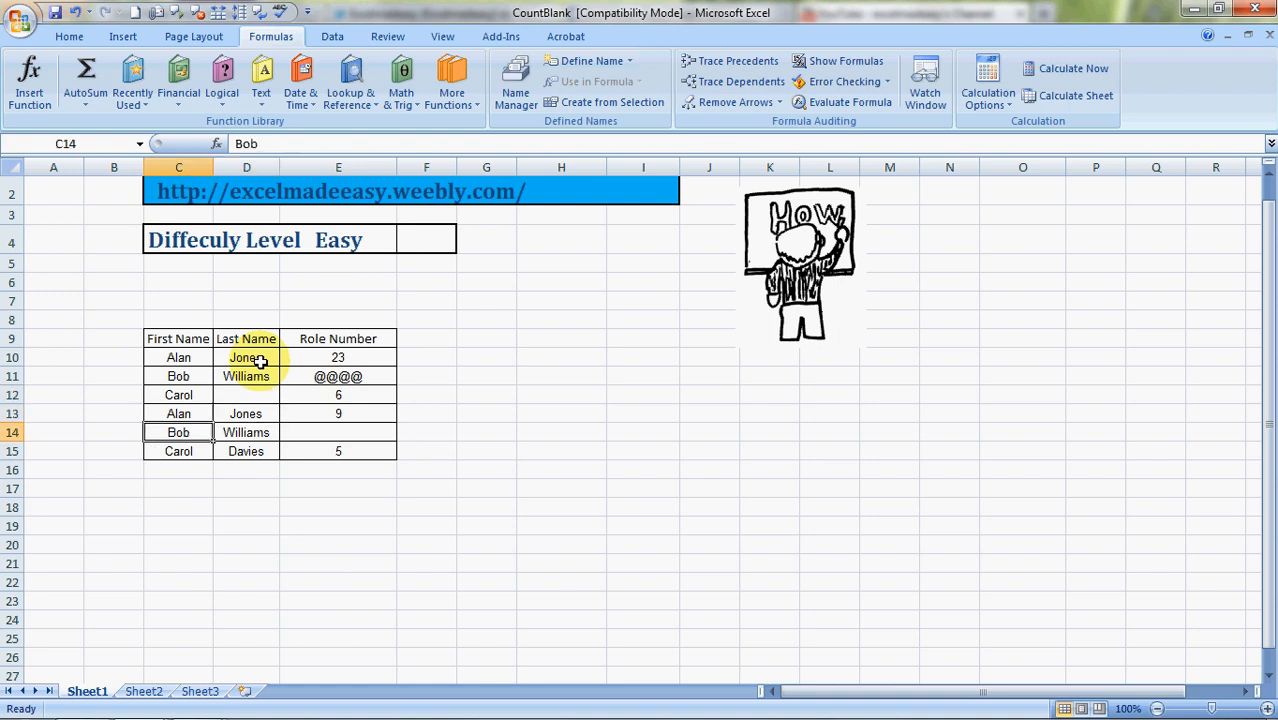
pyautogui.click(246, 451)
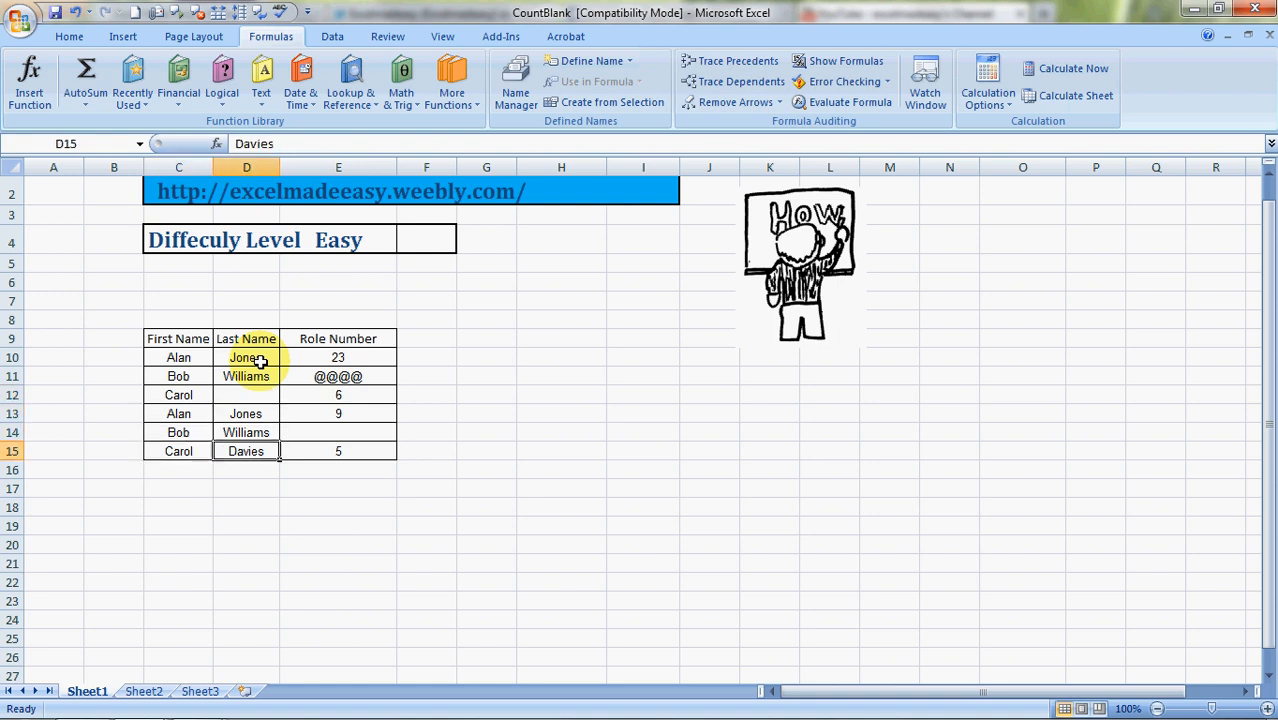
pyautogui.click(338, 394)
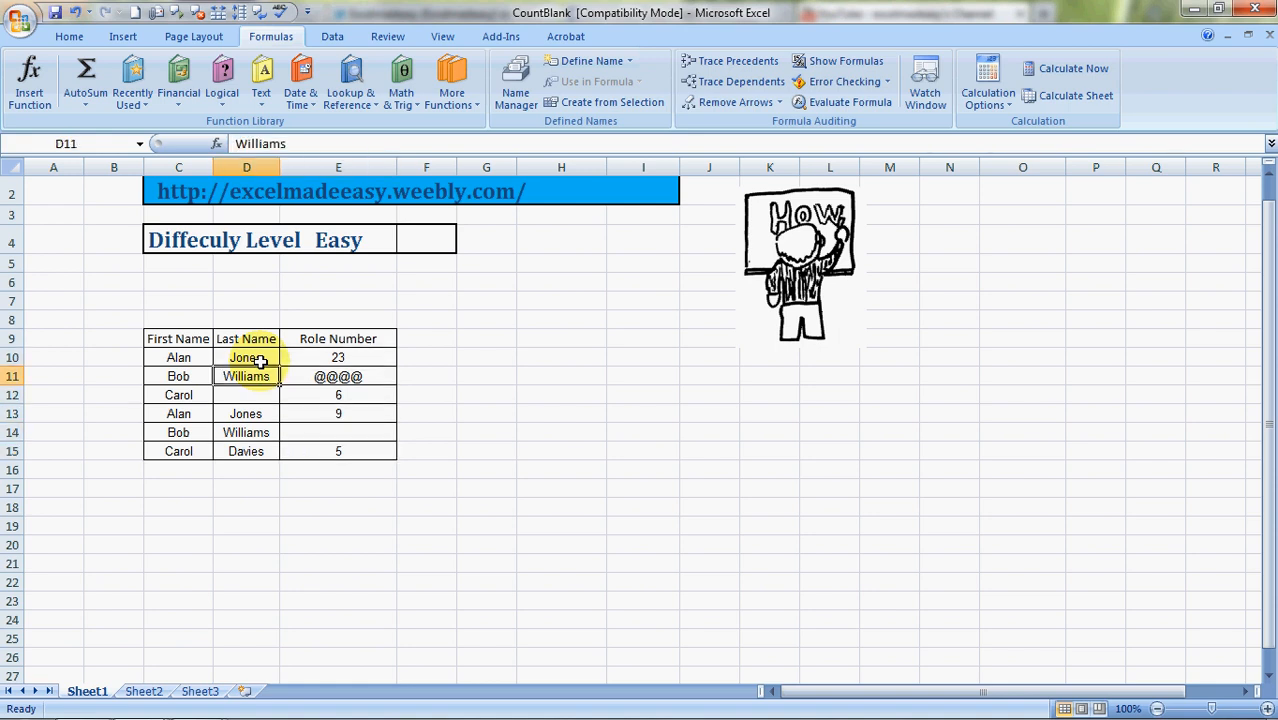
pyautogui.click(338, 376)
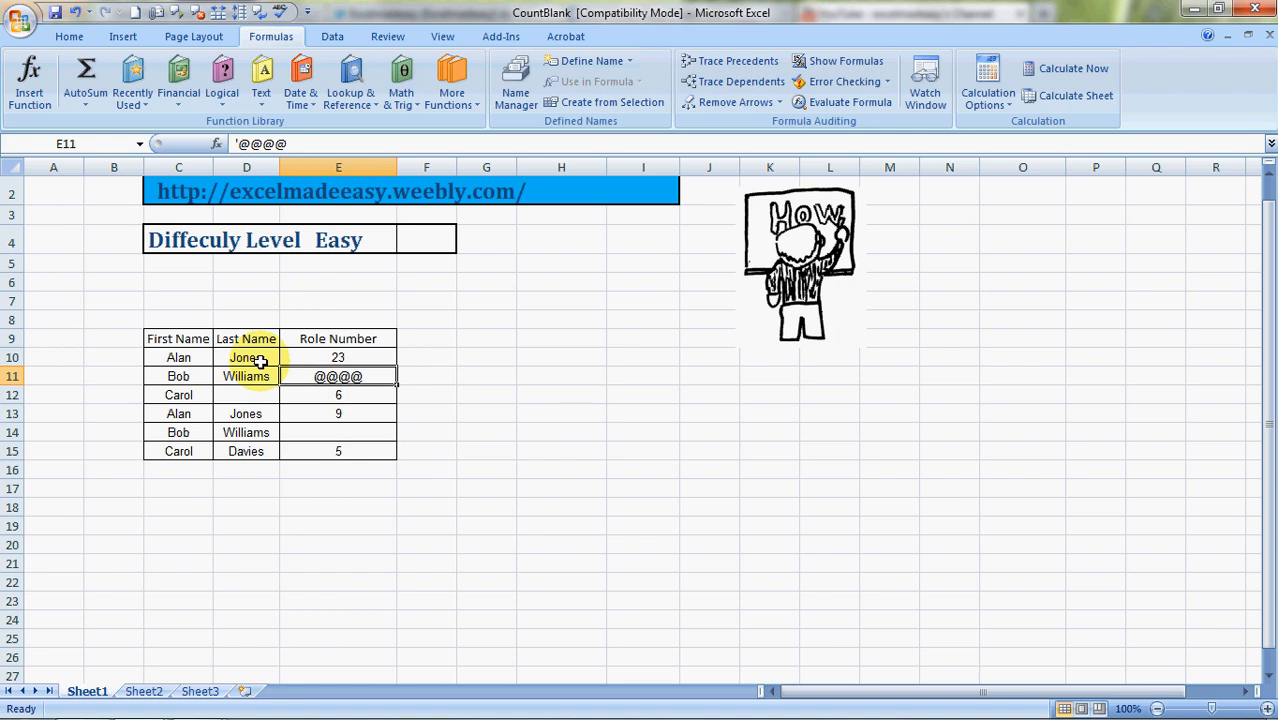
pyautogui.click(338, 413)
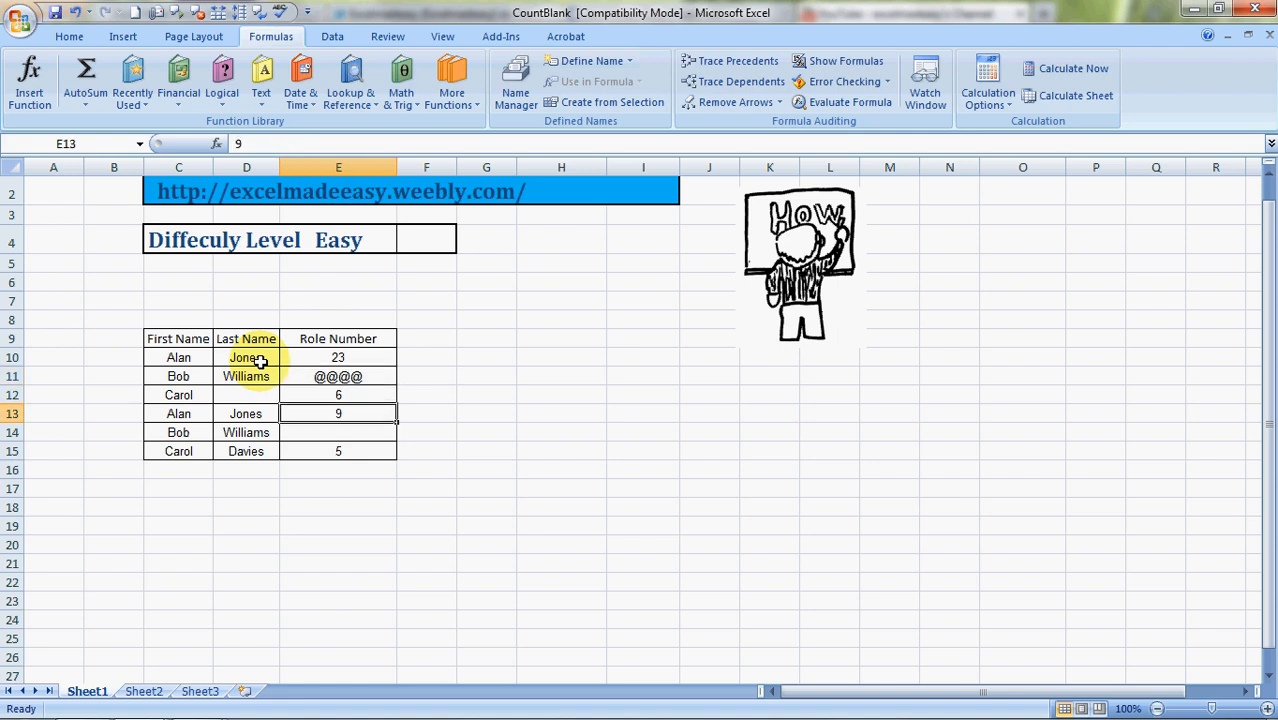
pyautogui.click(337, 376)
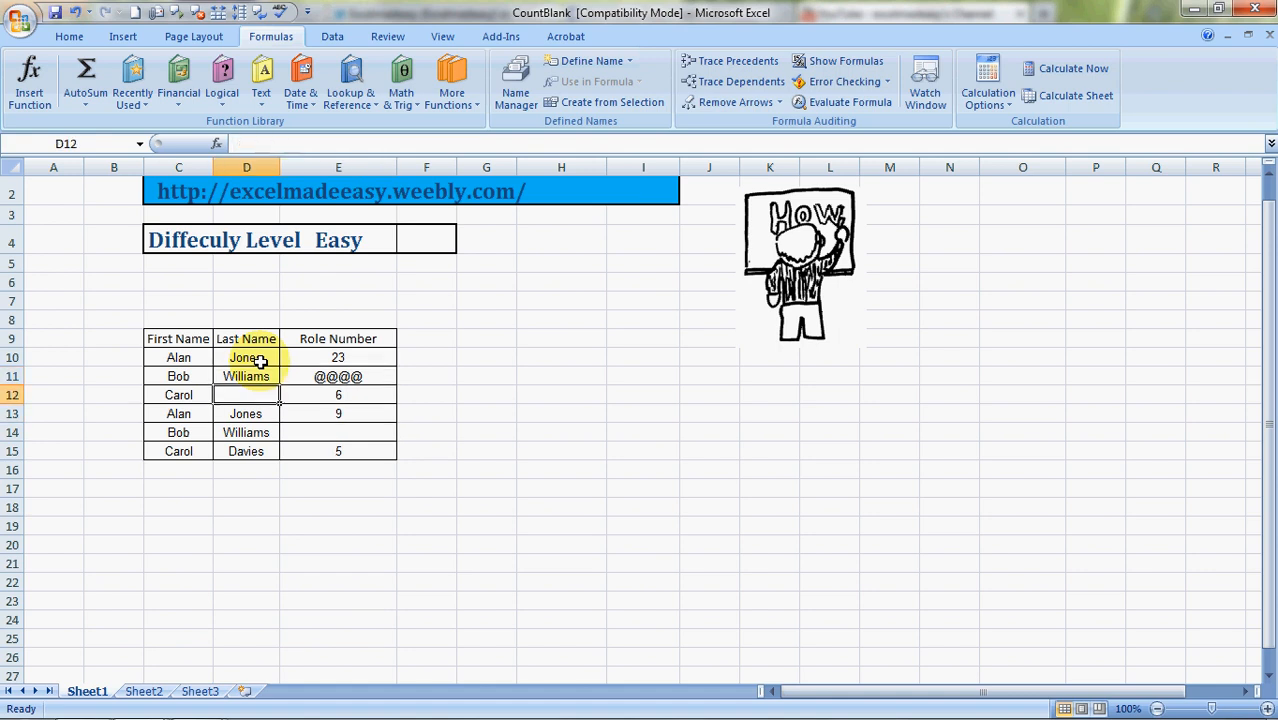
pyautogui.click(338, 376)
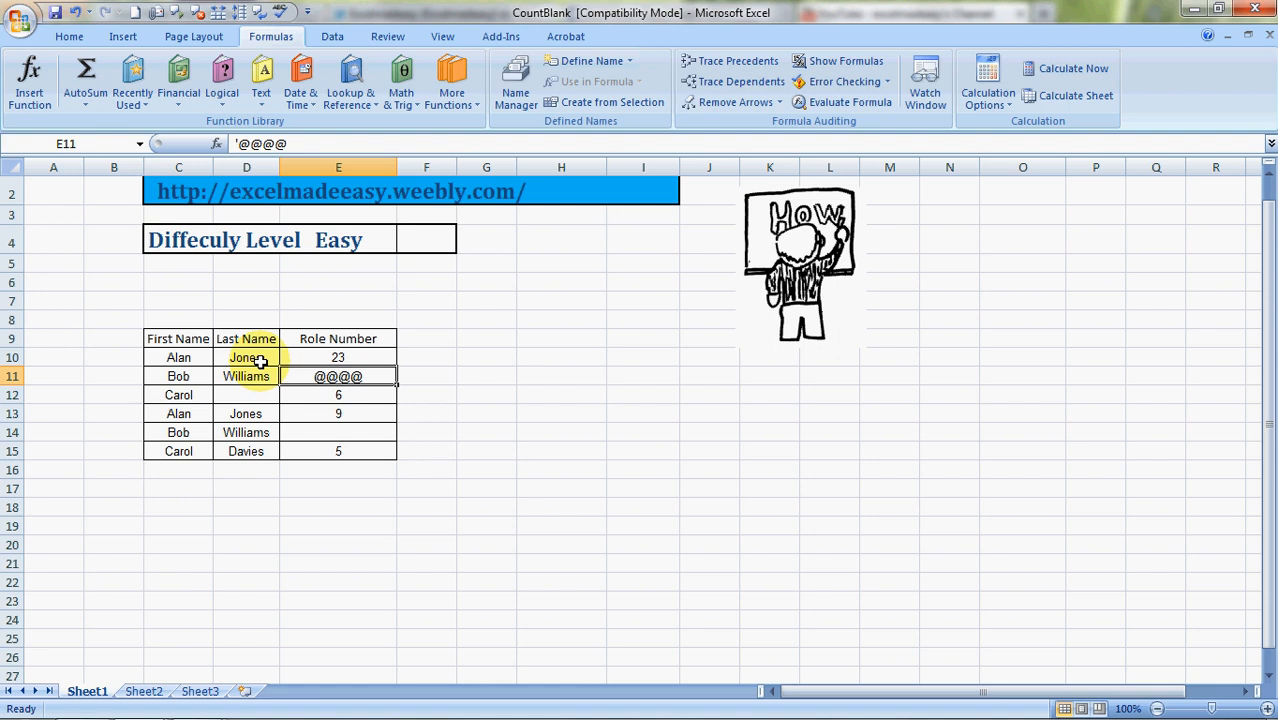
pyautogui.click(338, 394)
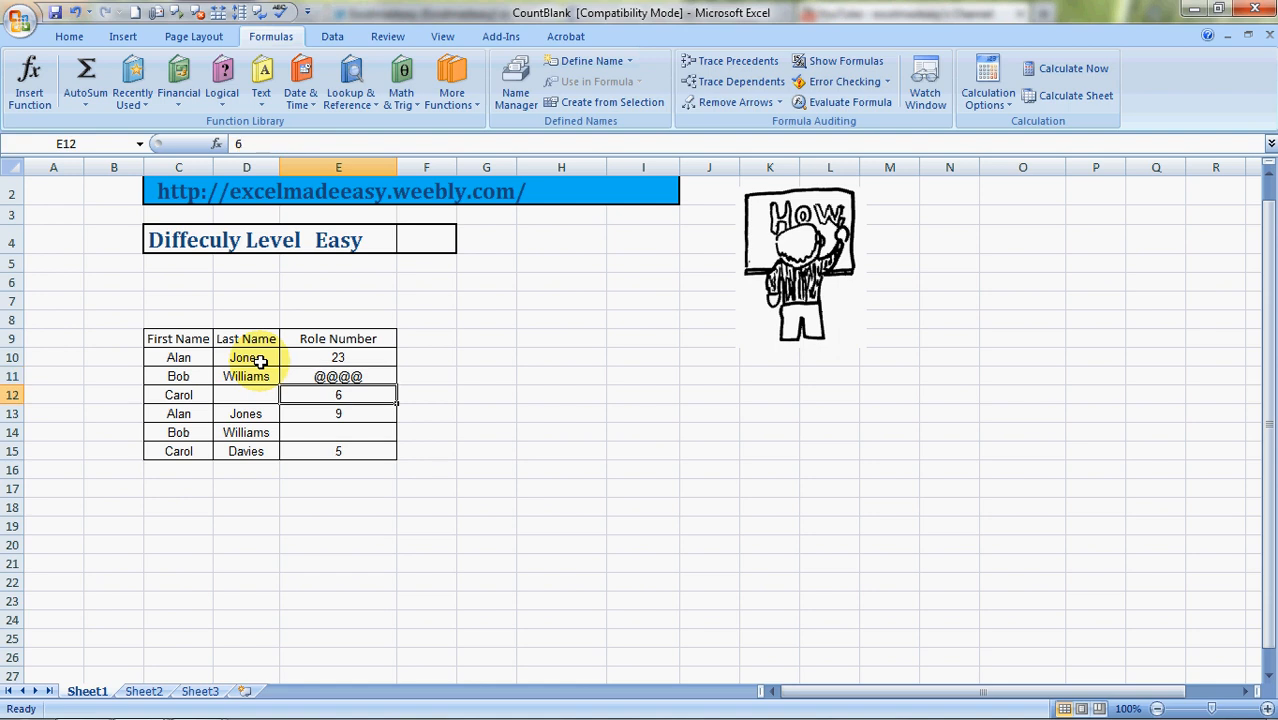
pyautogui.click(178, 470)
pyautogui.write('=')
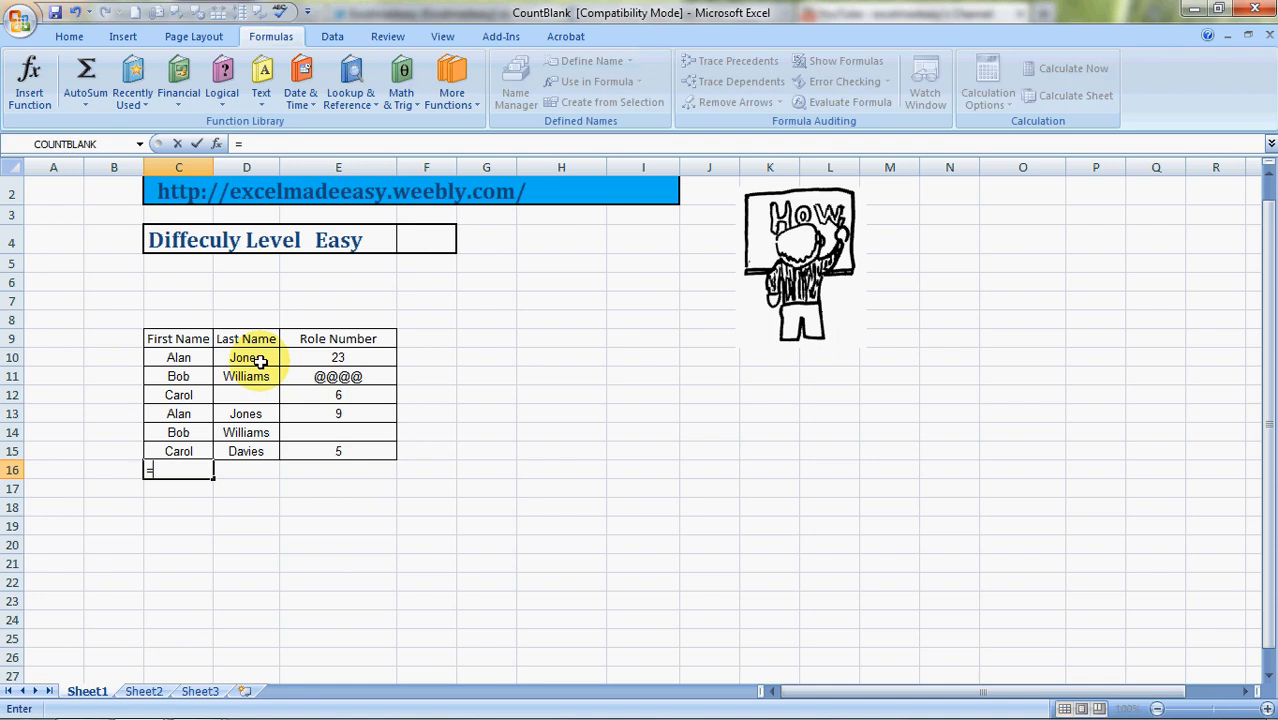
# Step: Enter =COUNTBLANK(C10:C15) in C16, returning 0, then move to D16
pyautogui.write('coun')
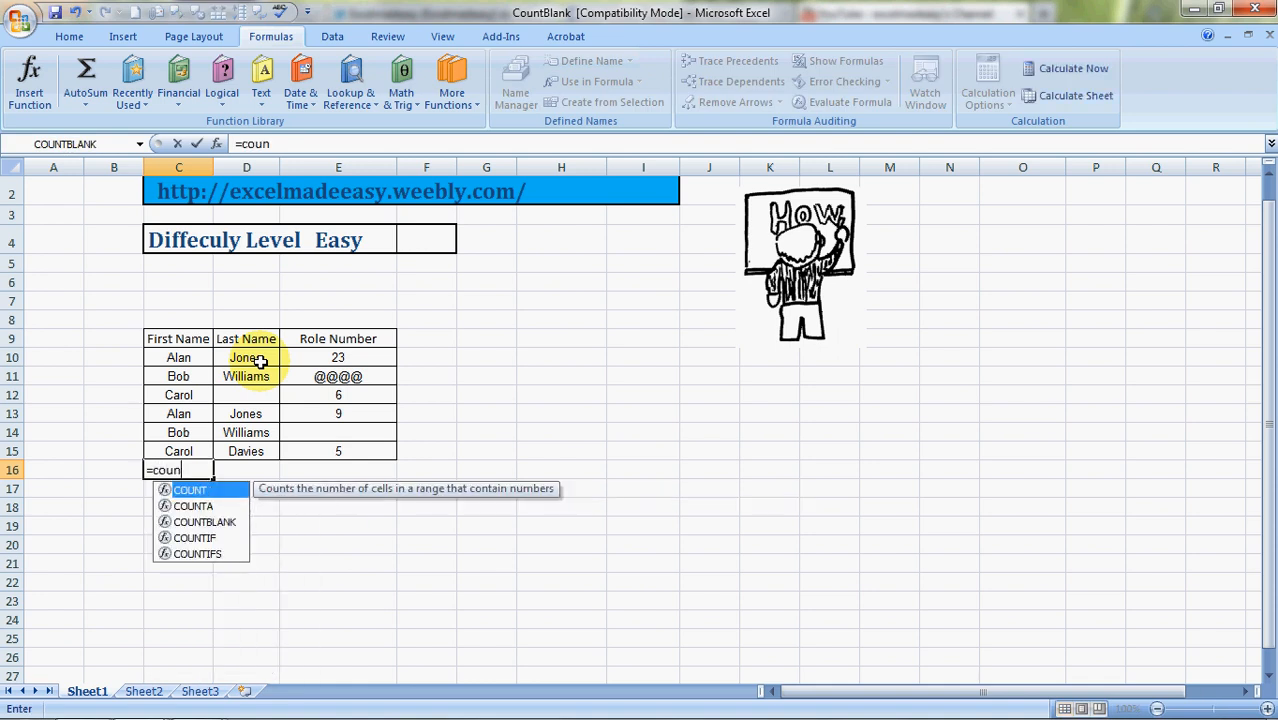
pyautogui.write('t')
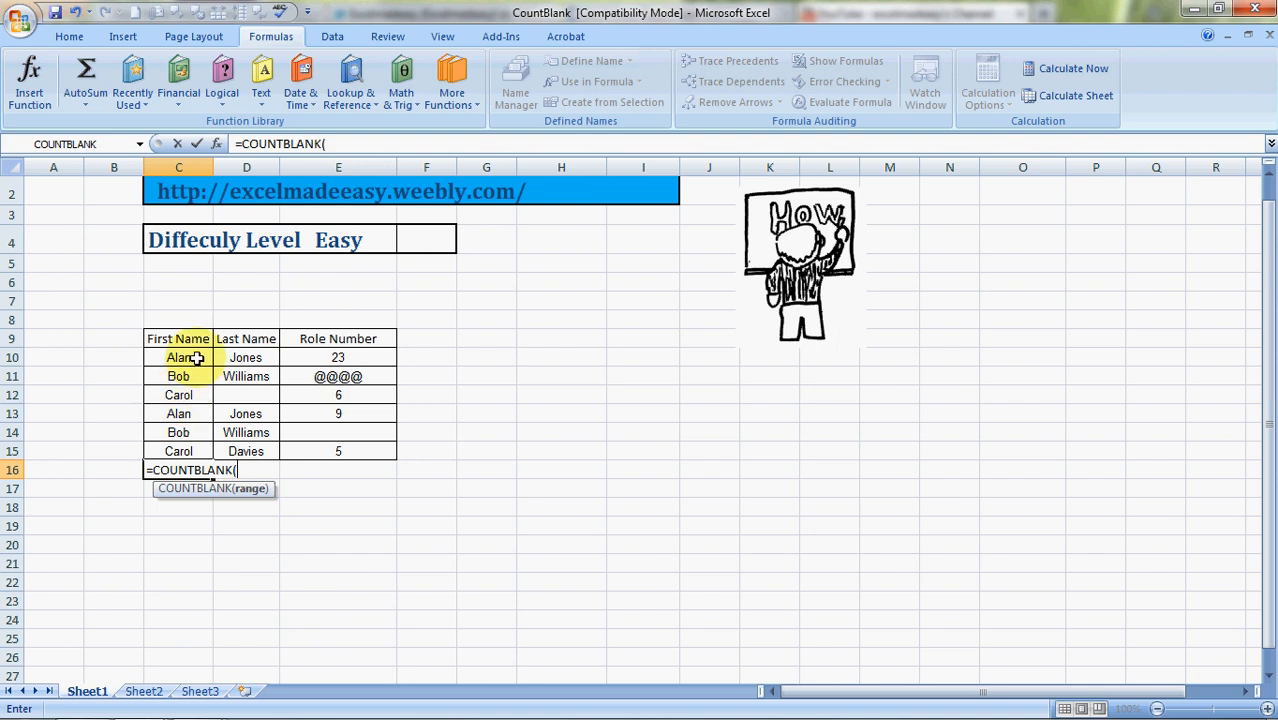
pyautogui.moveTo(178, 357); pyautogui.dragTo(178, 451)
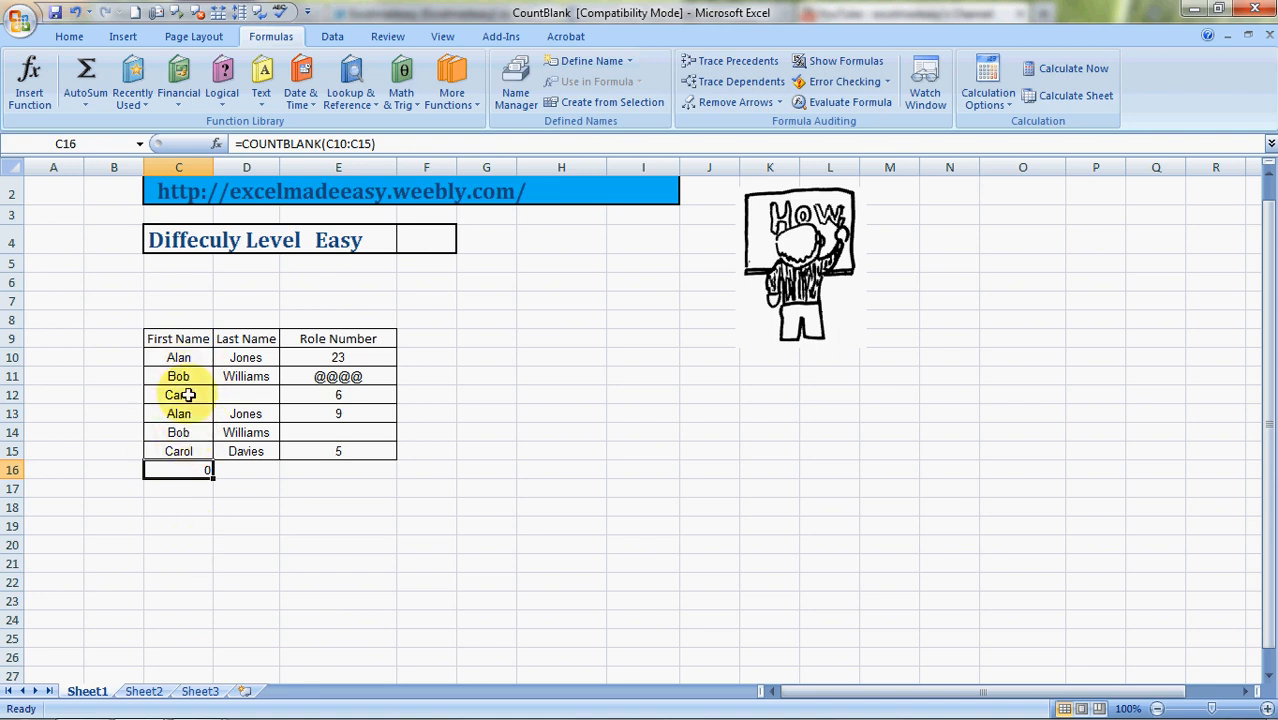
pyautogui.click(246, 470)
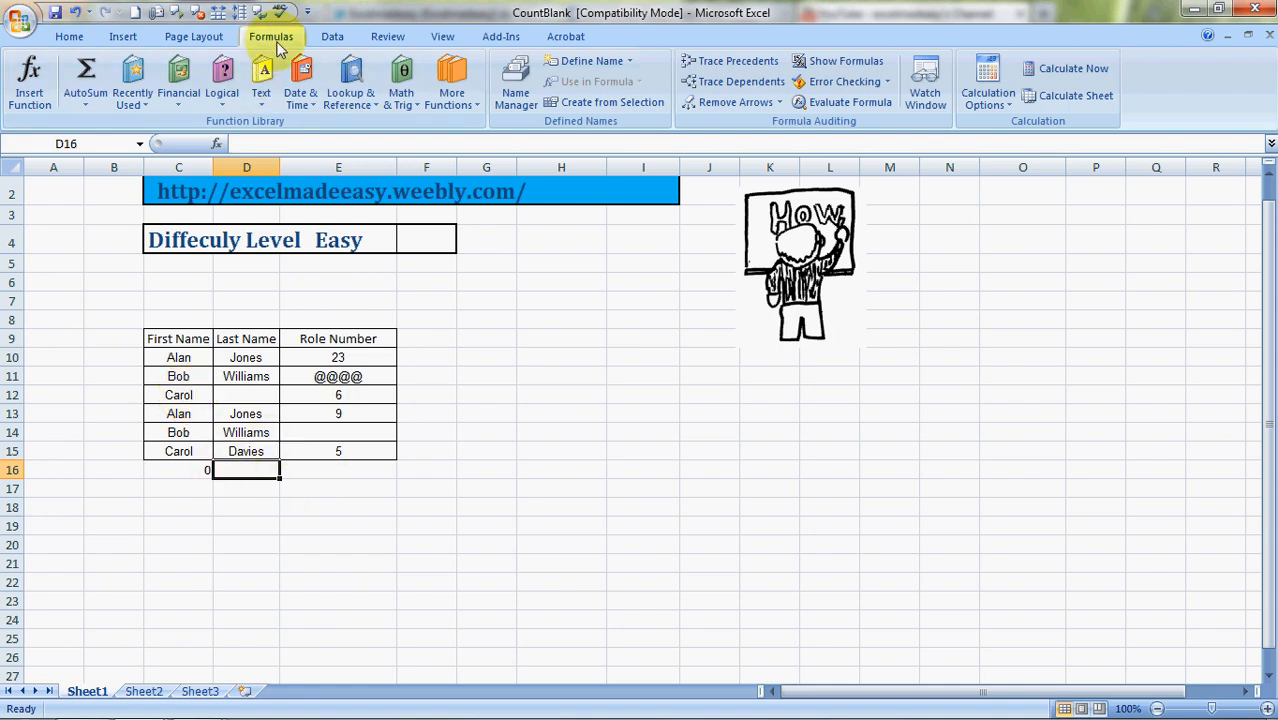
# Step: Search Insert Function for 'countblank' to find the COUNTBLANK function for D16
pyautogui.click(29, 80)
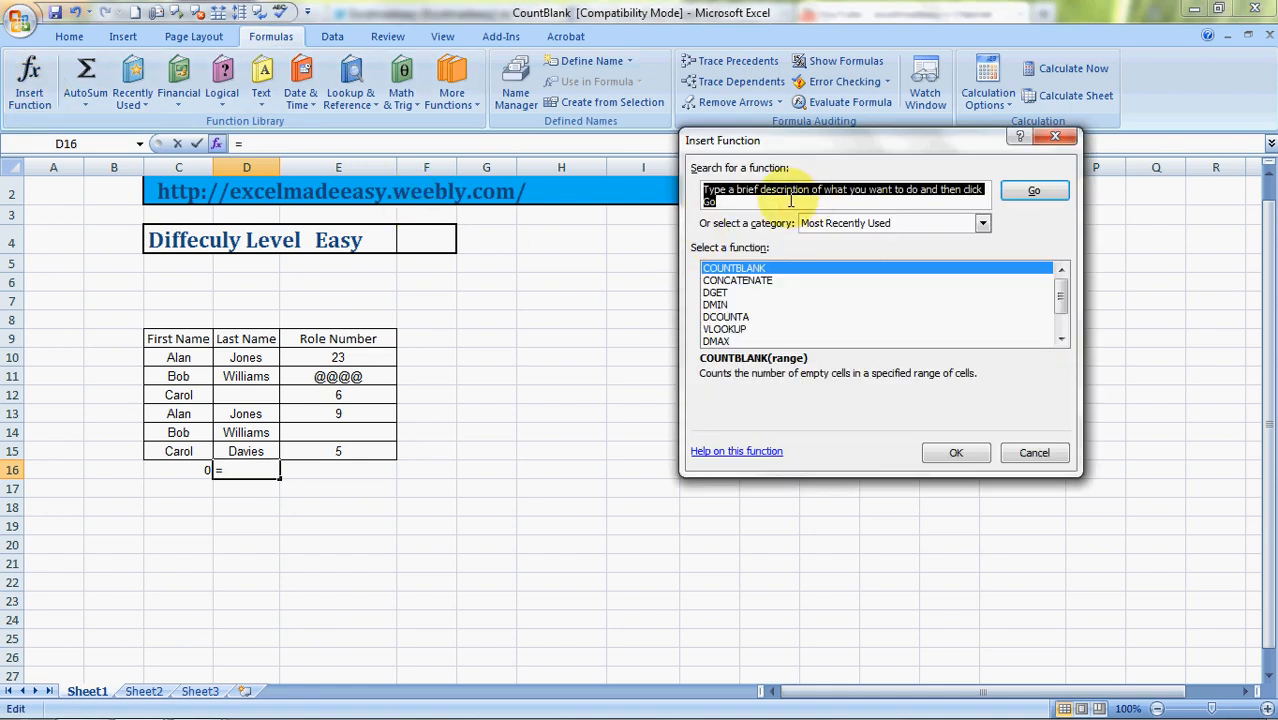
pyautogui.write('countb')
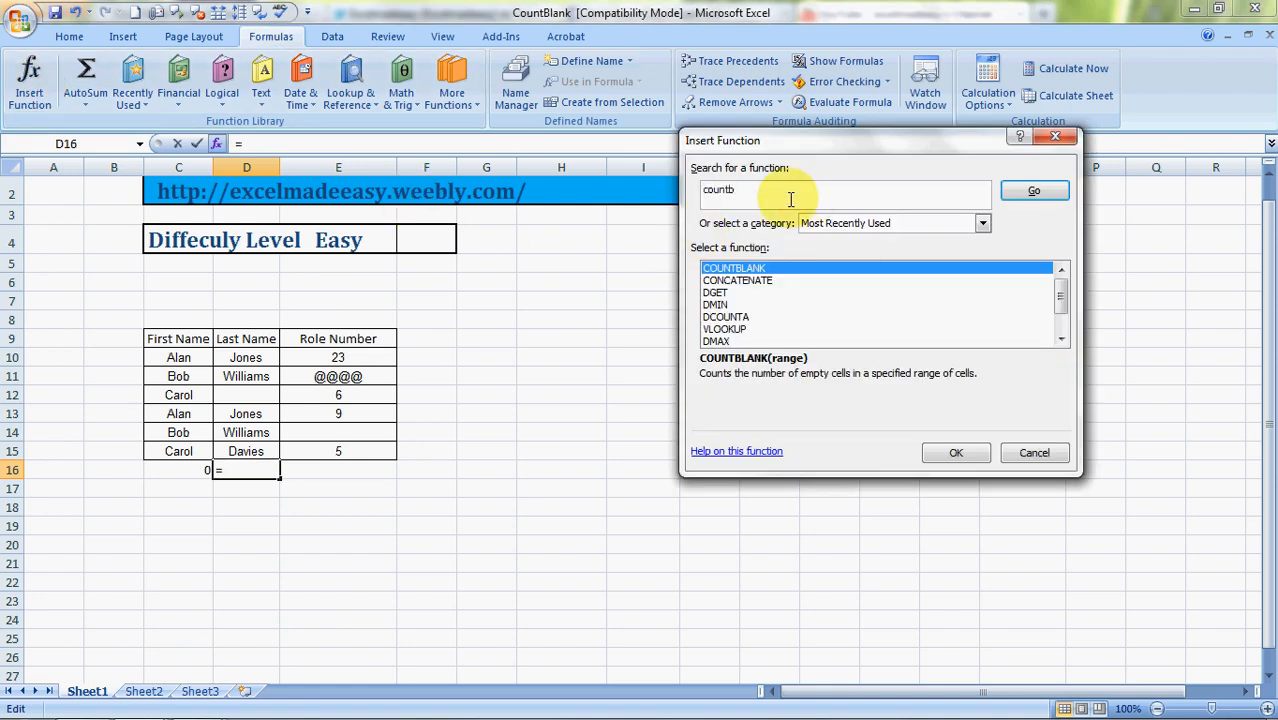
pyautogui.write('lank')
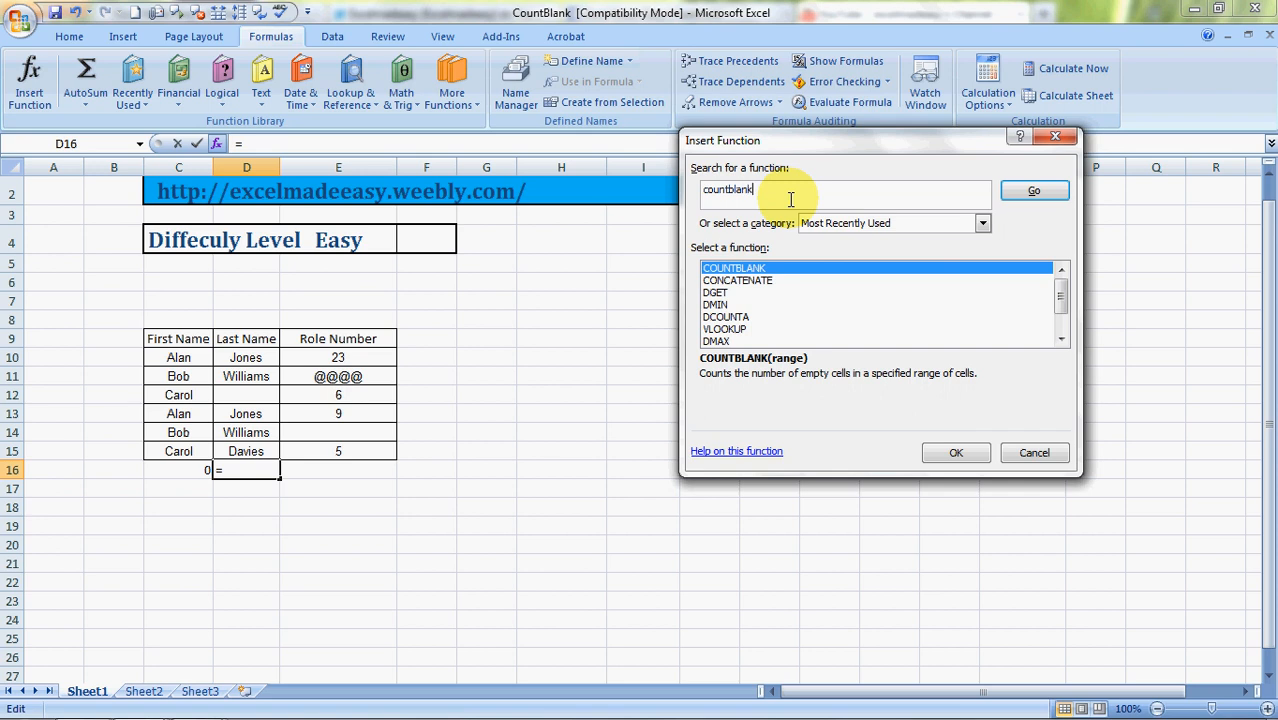
pyautogui.click(1033, 191)
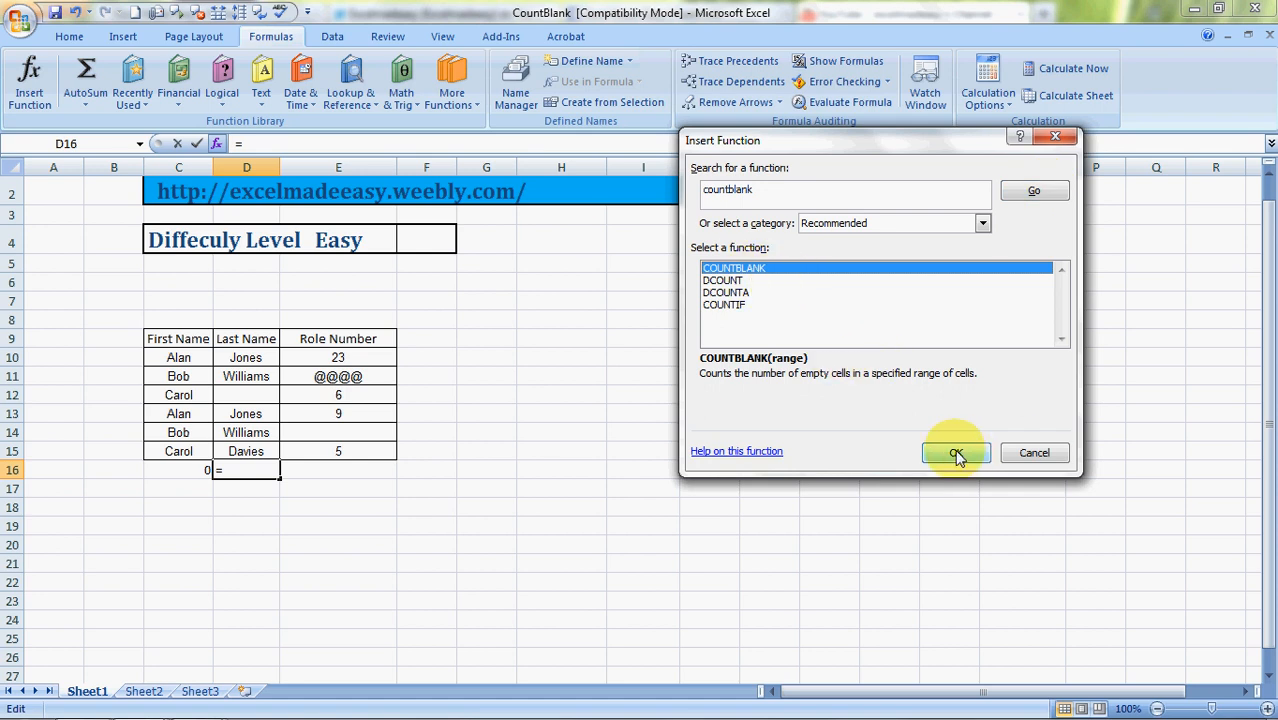
pyautogui.moveTo(730, 401)
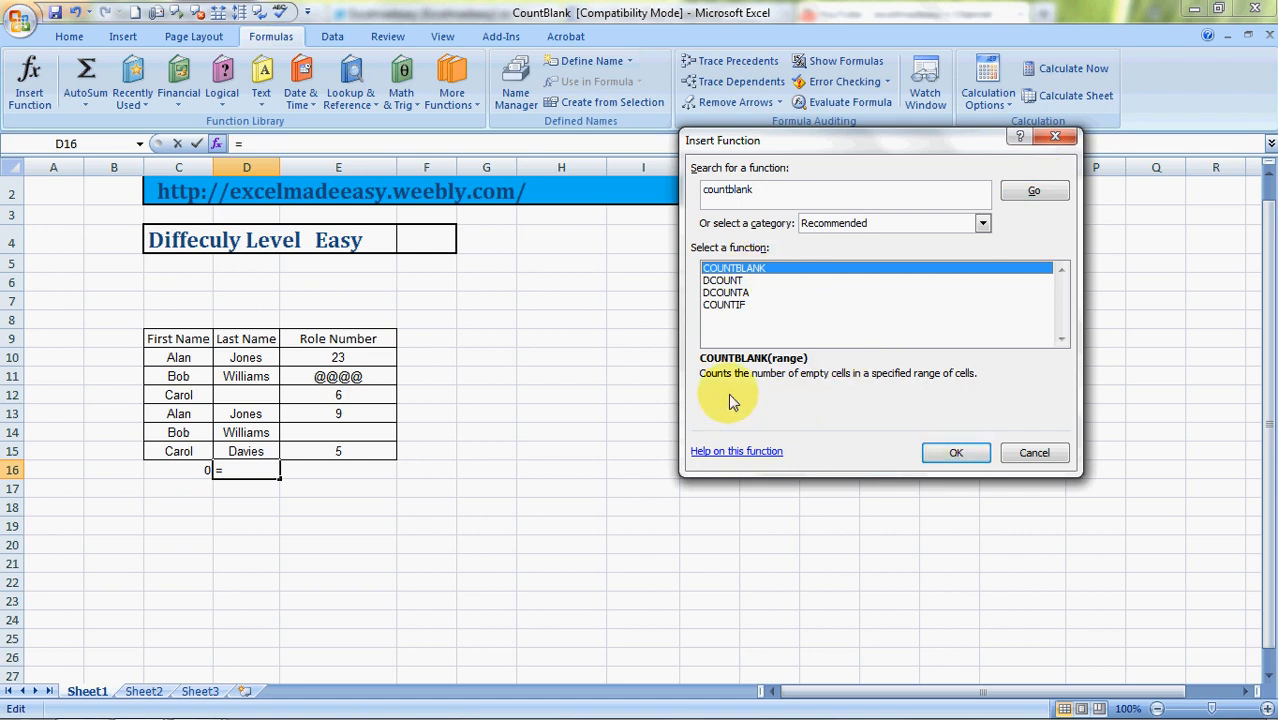
pyautogui.moveTo(890, 395)
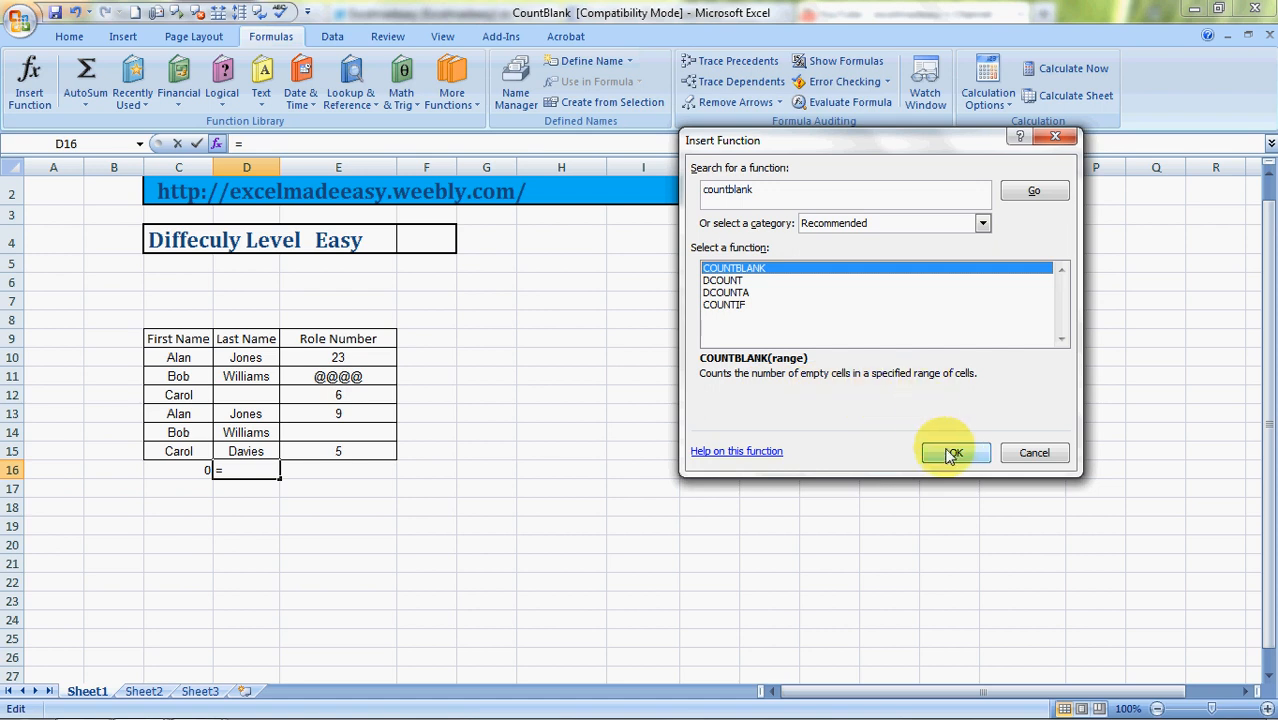
# Step: Insert COUNTBLANK with range D10:D15, so D16 shows 1
pyautogui.click(953, 452)
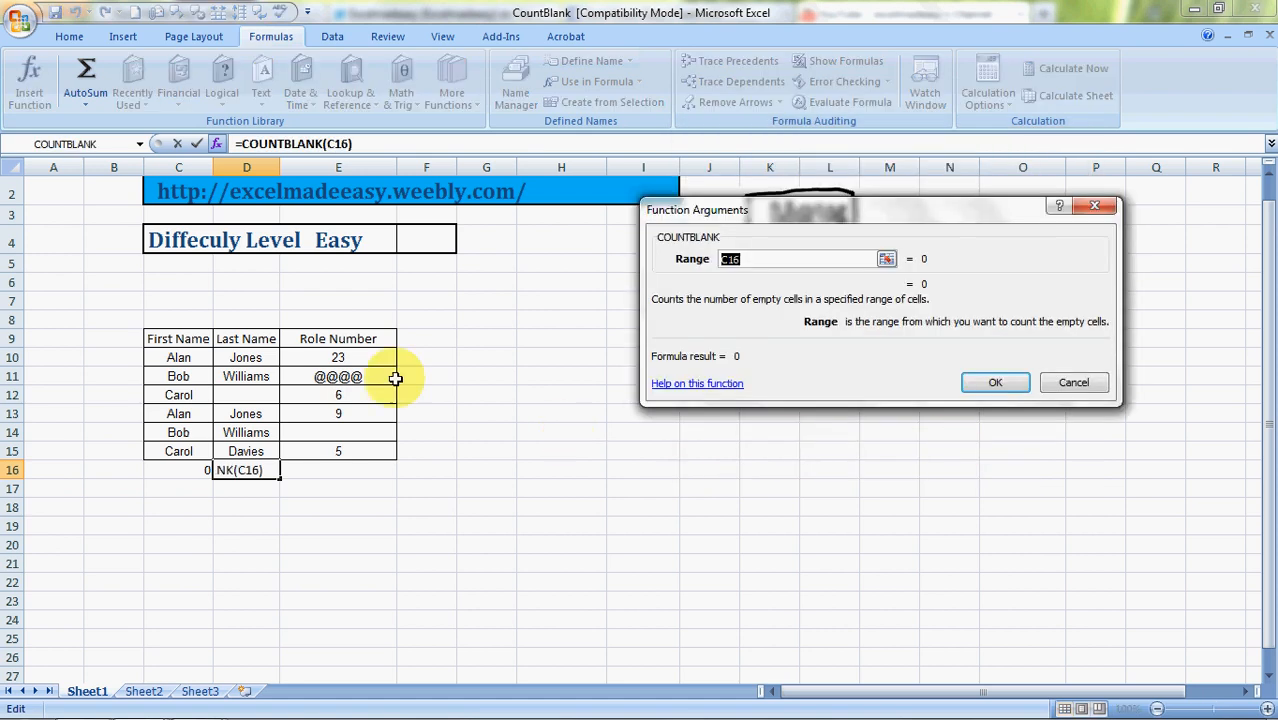
pyautogui.moveTo(246, 357); pyautogui.dragTo(246, 451)
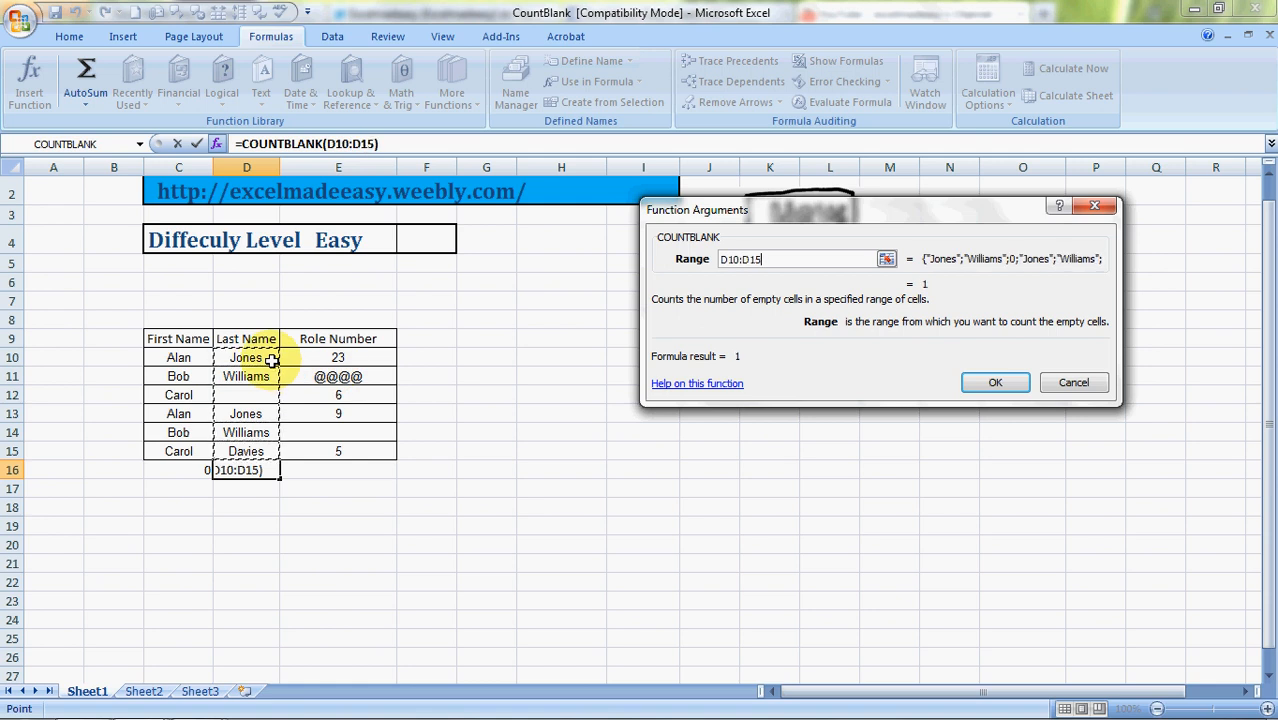
pyautogui.click(995, 382)
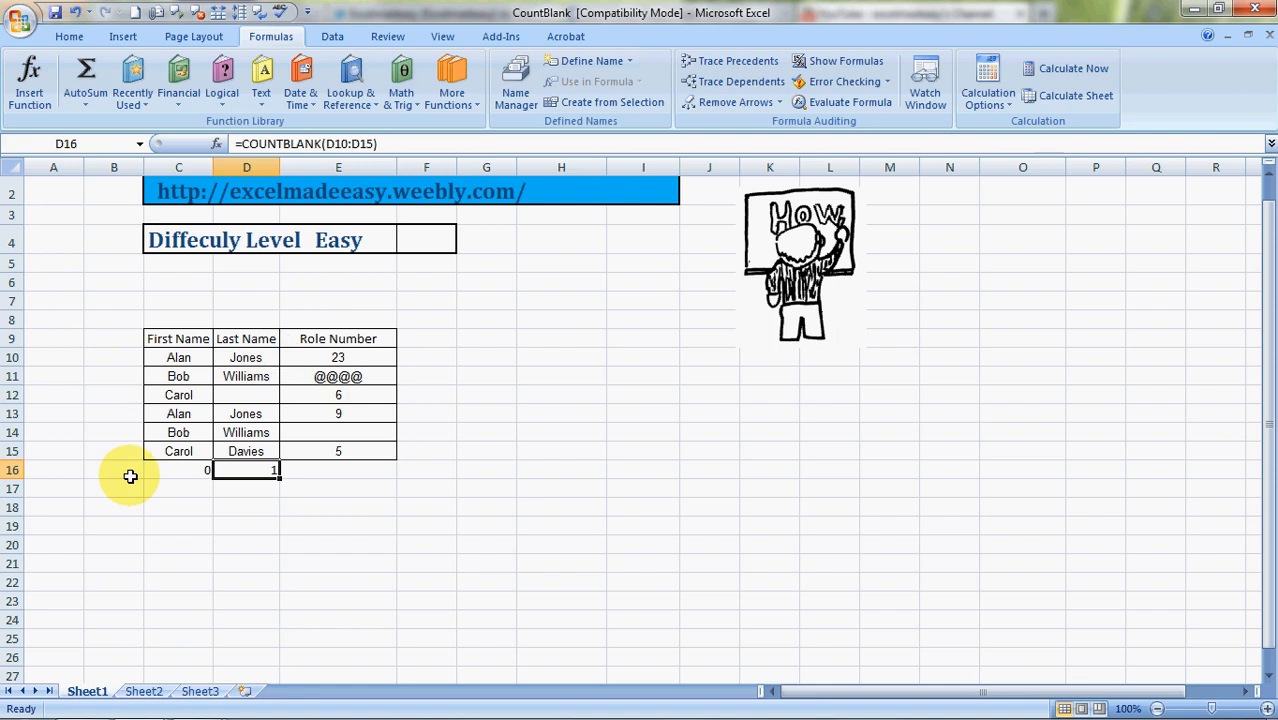
# Step: Copy cells D12 and E13 through the right-click menu
pyautogui.click(246, 394)
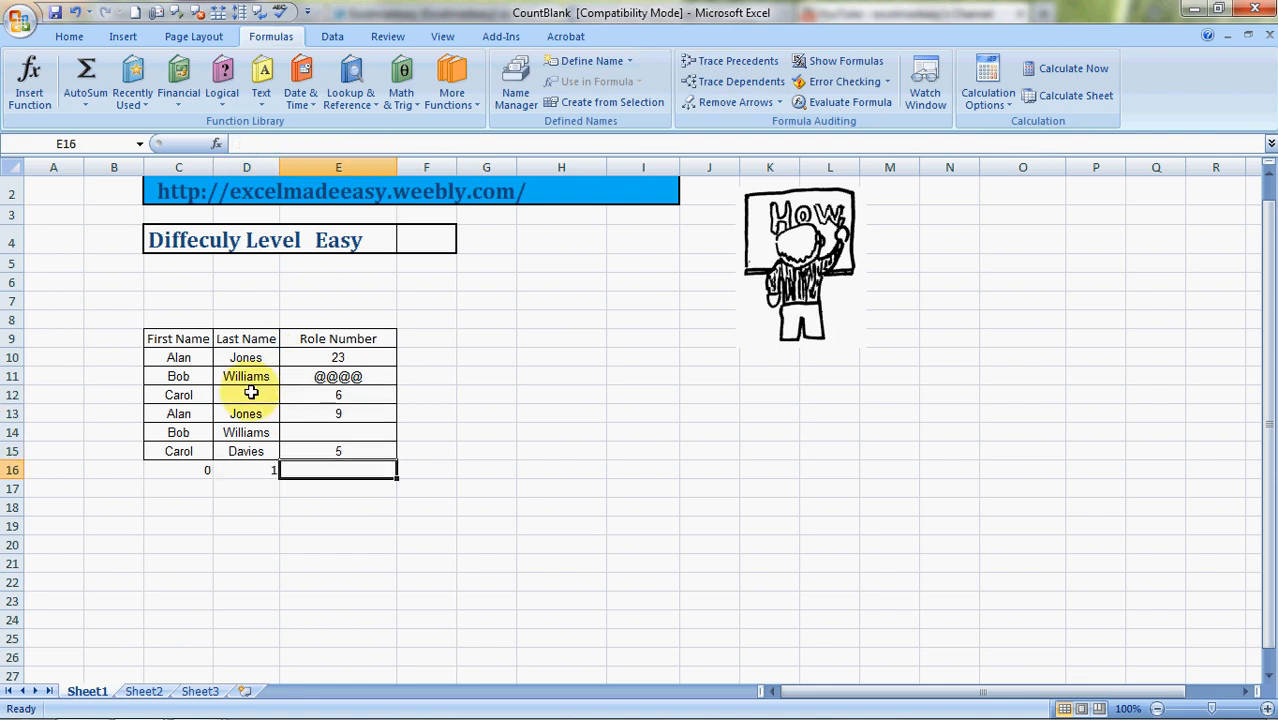
pyautogui.rightClick(246, 394)
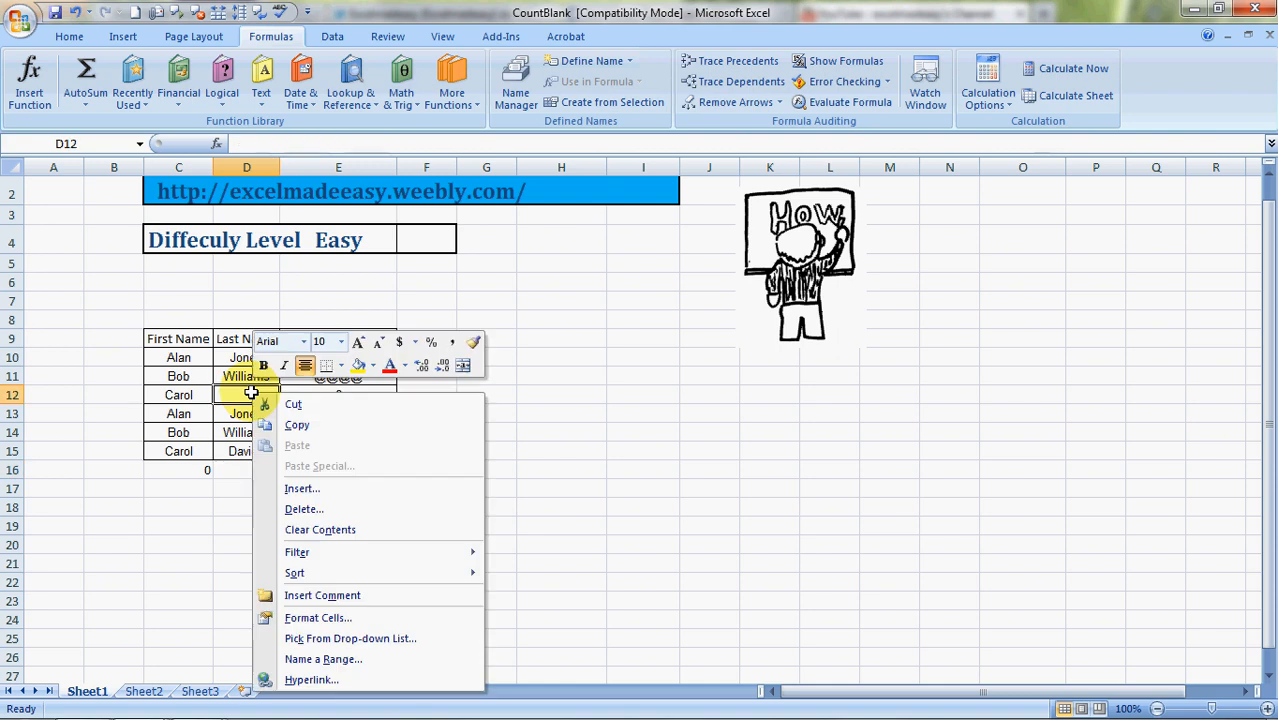
pyautogui.click(297, 424)
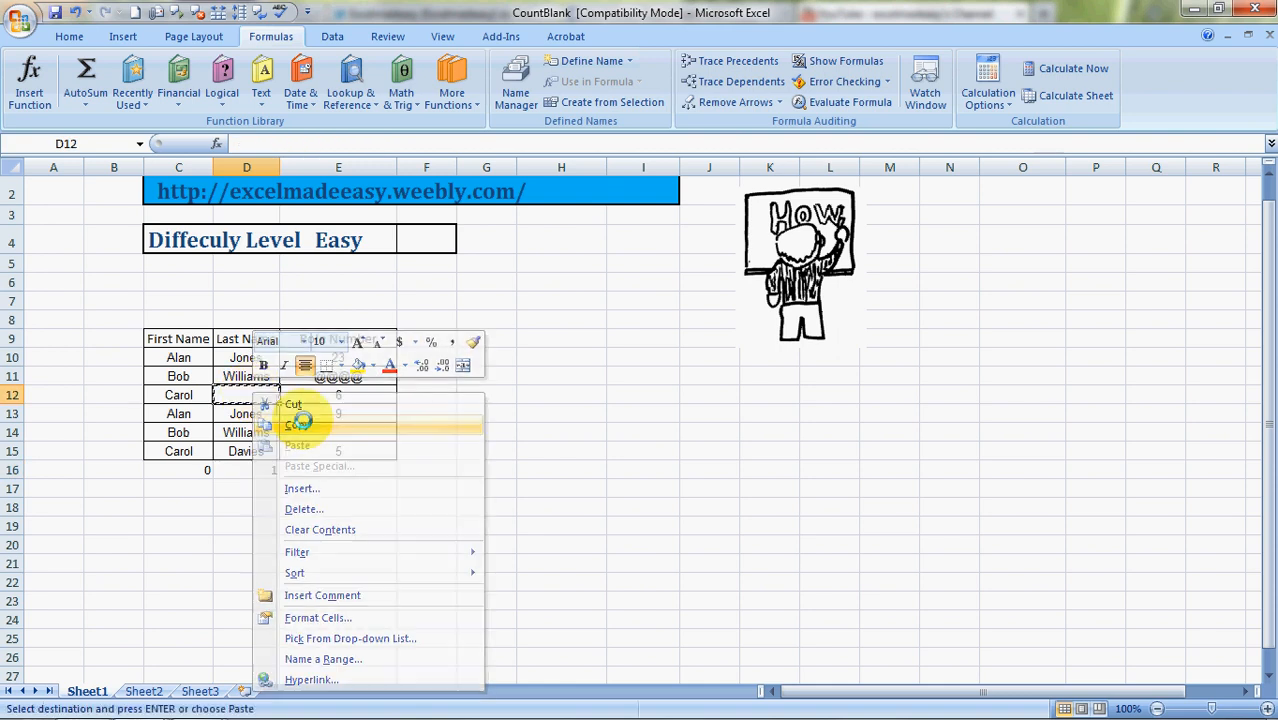
pyautogui.click(296, 426)
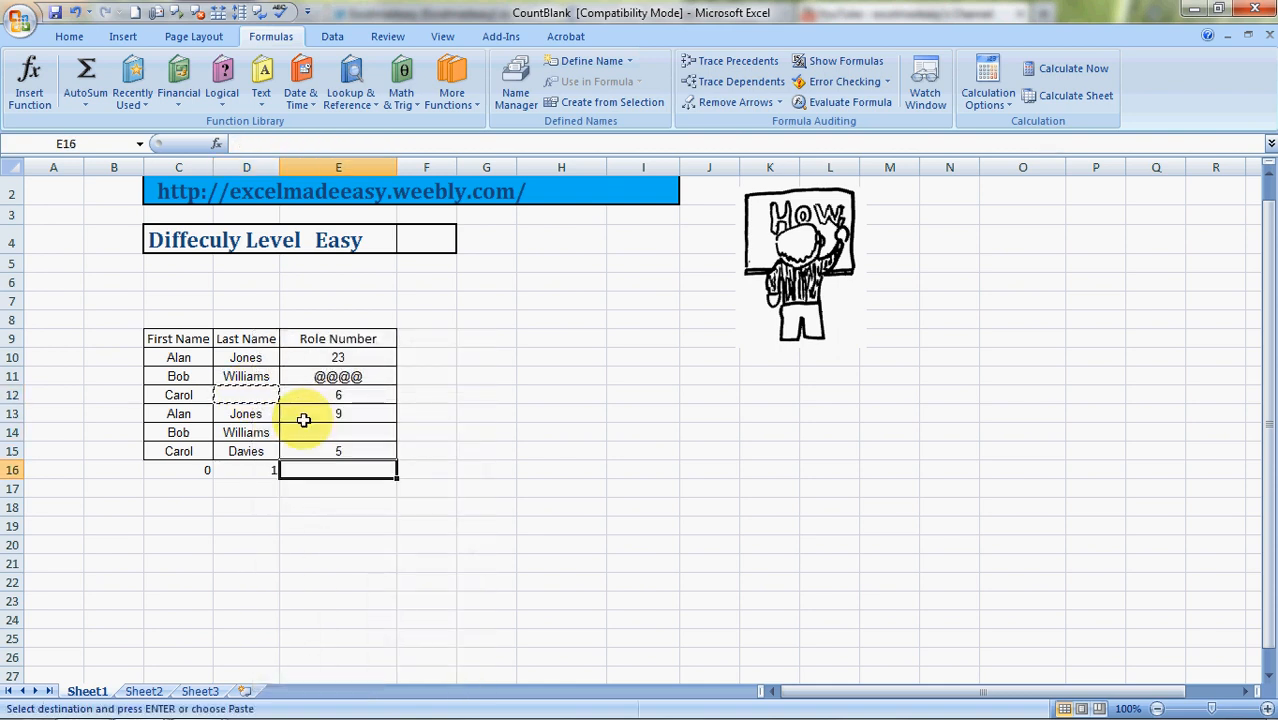
pyautogui.rightClick(338, 413)
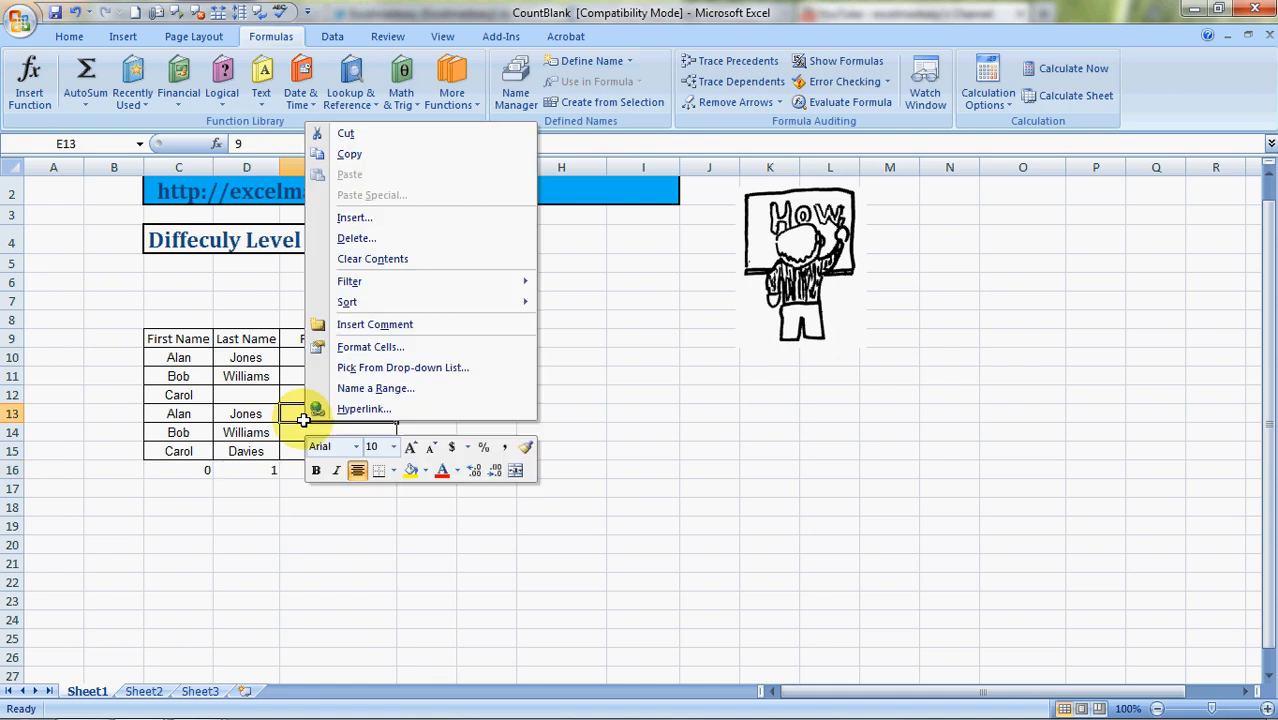
pyautogui.click(350, 153)
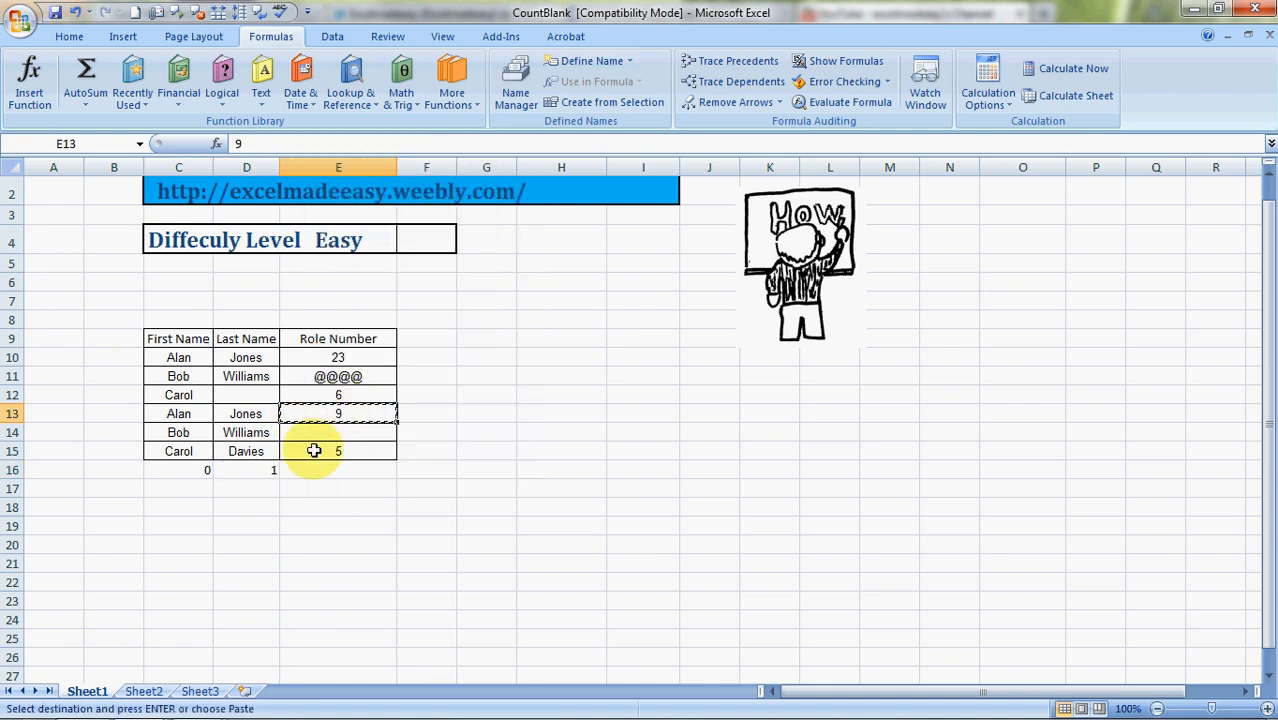
# Step: Copy the D16 formula into E16, giving =COUNTBLANK(E10:E15) showing 1
pyautogui.click(338, 470)
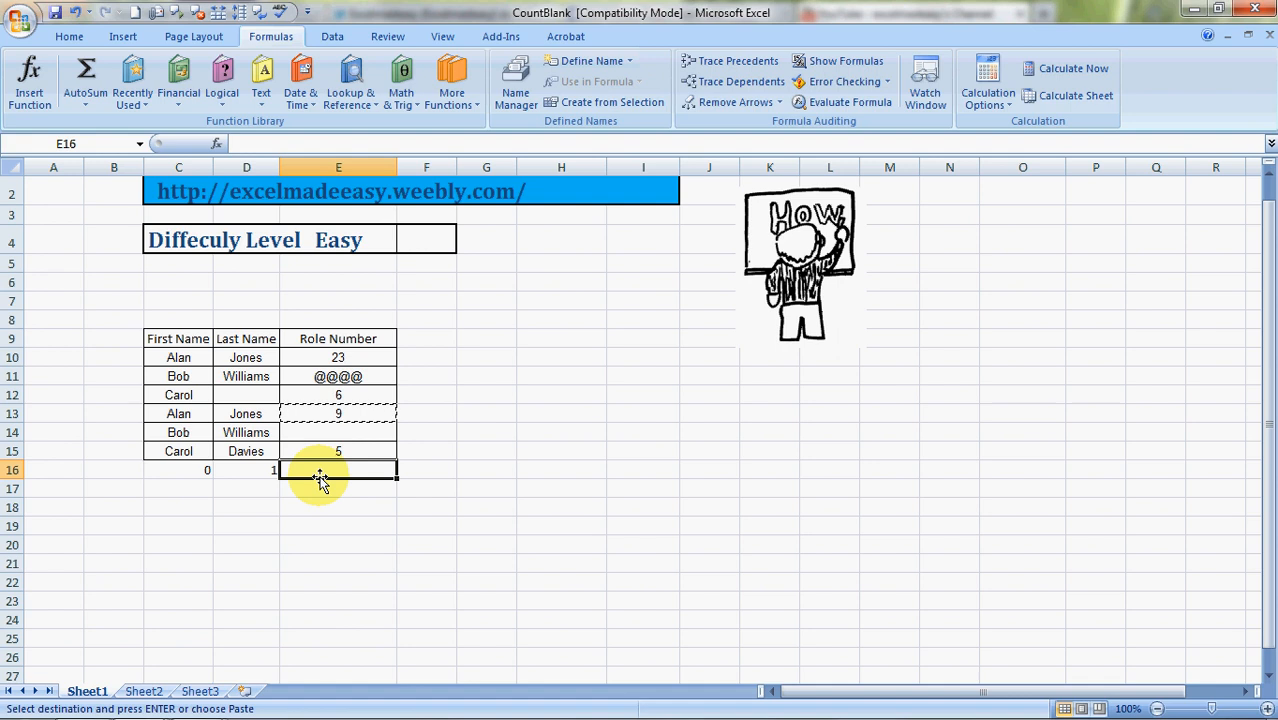
pyautogui.click(246, 470)
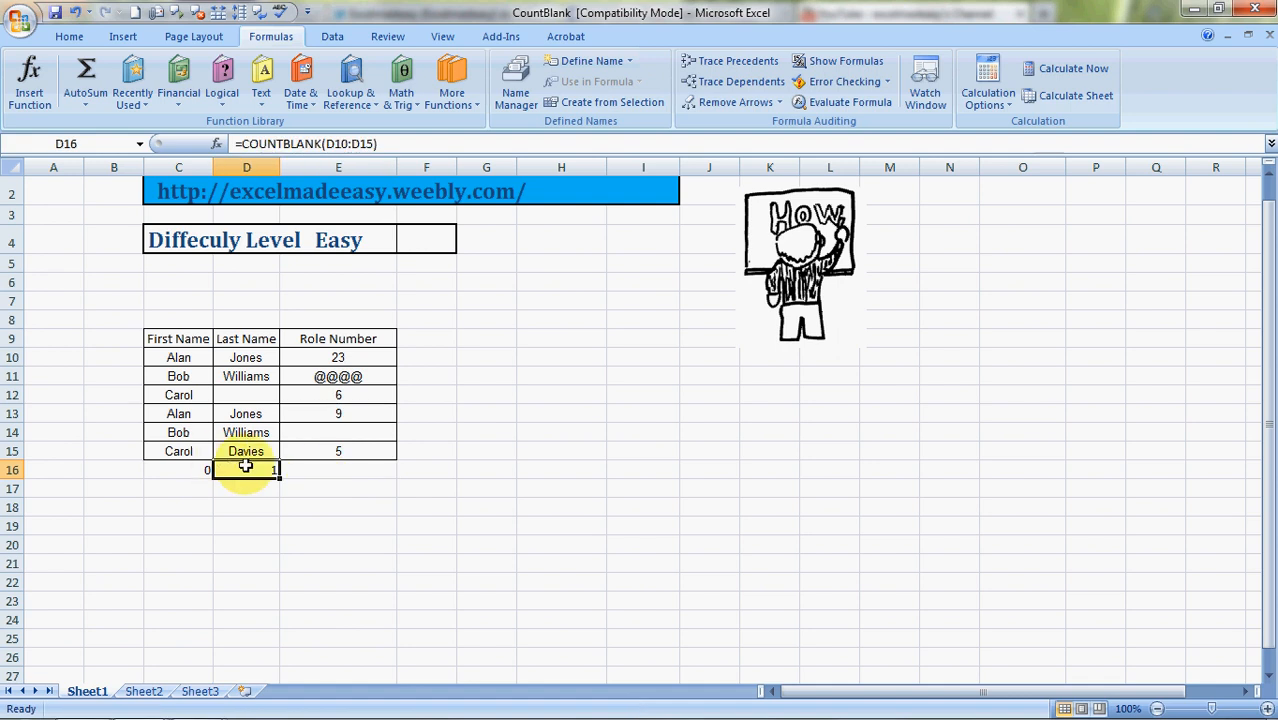
pyautogui.rightClick(245, 470)
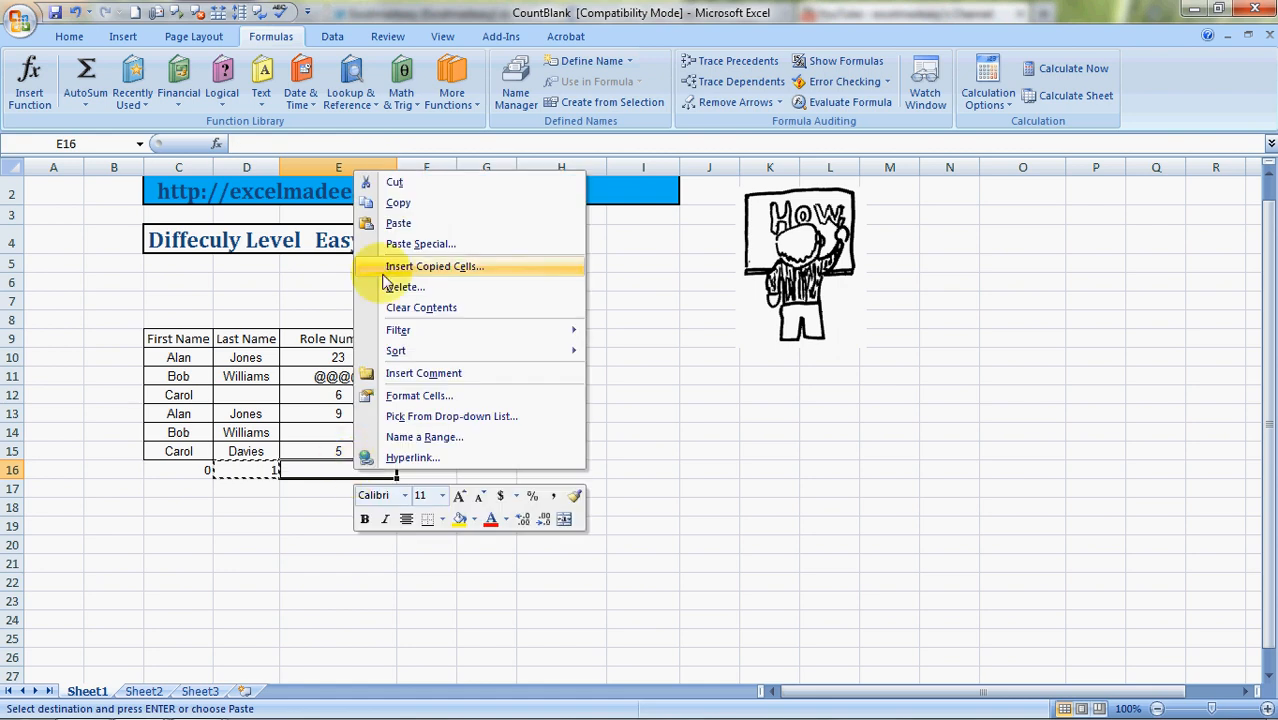
pyautogui.click(420, 505)
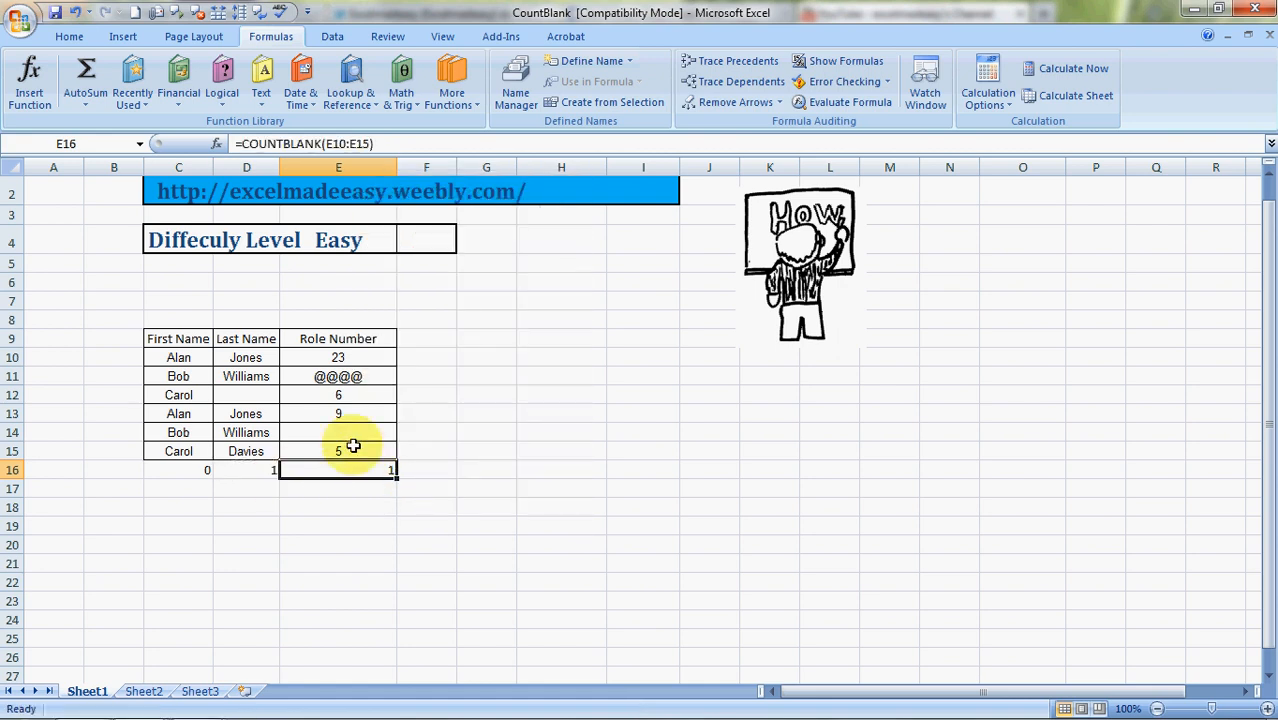
pyautogui.click(338, 413)
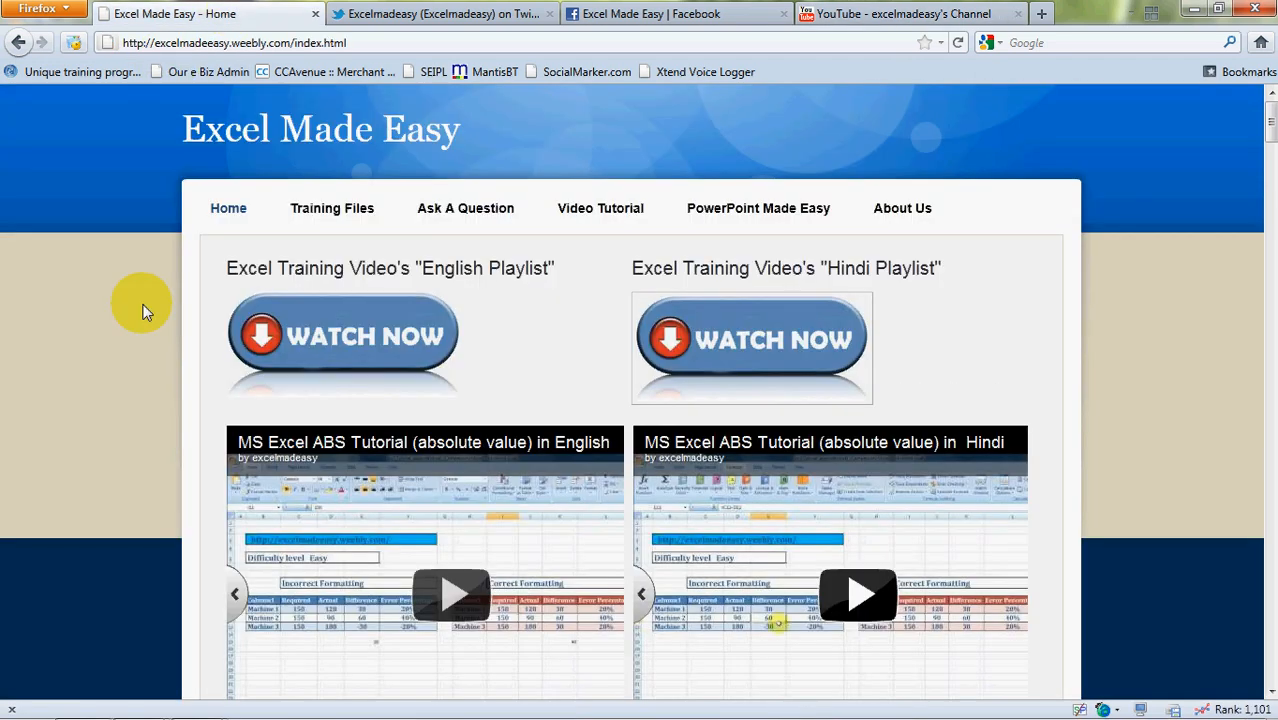
pyautogui.moveTo(332, 208)
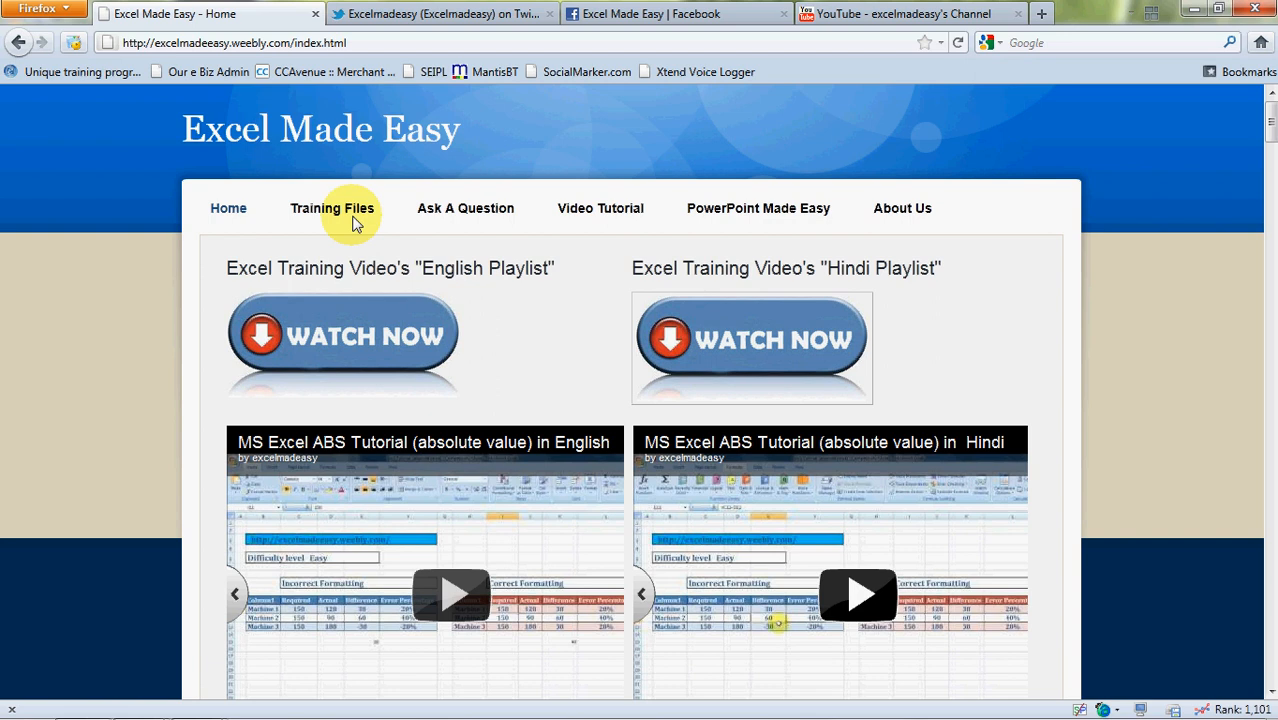
# Step: Scroll the Excel Made Easy home page down to the tutorial videos and welcome text
pyautogui.scroll(-3)
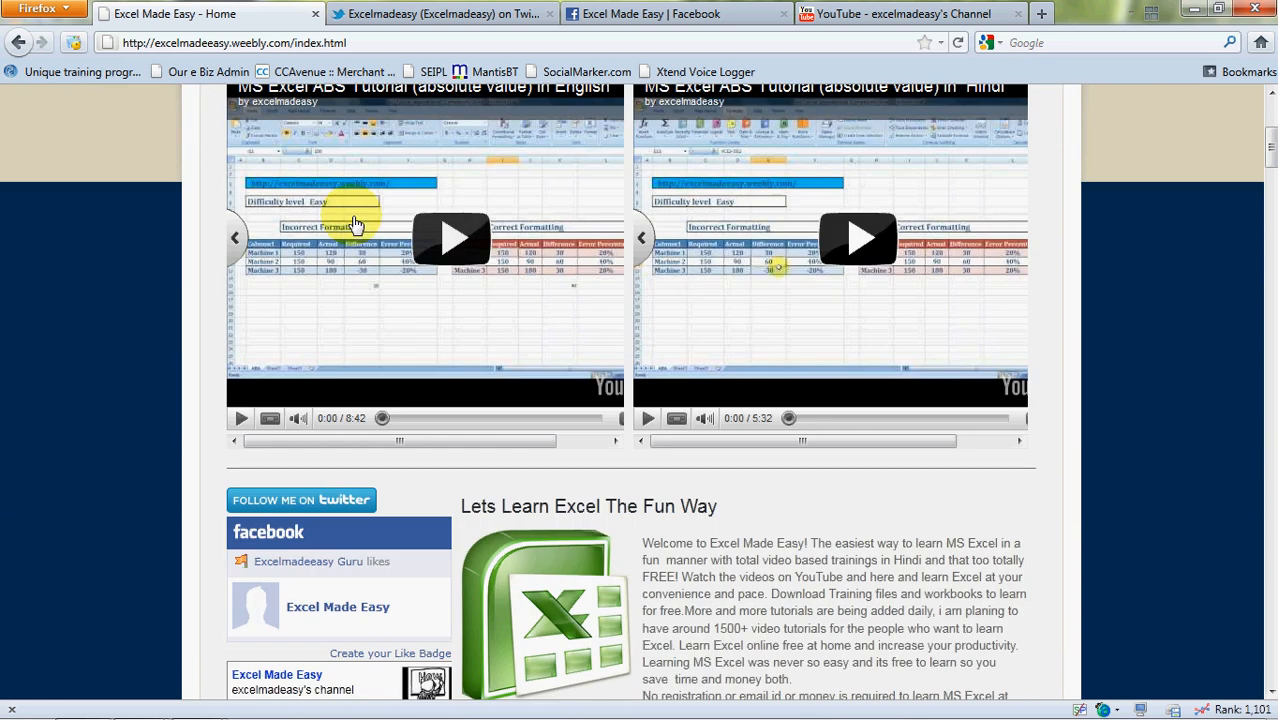
pyautogui.scroll(-3)
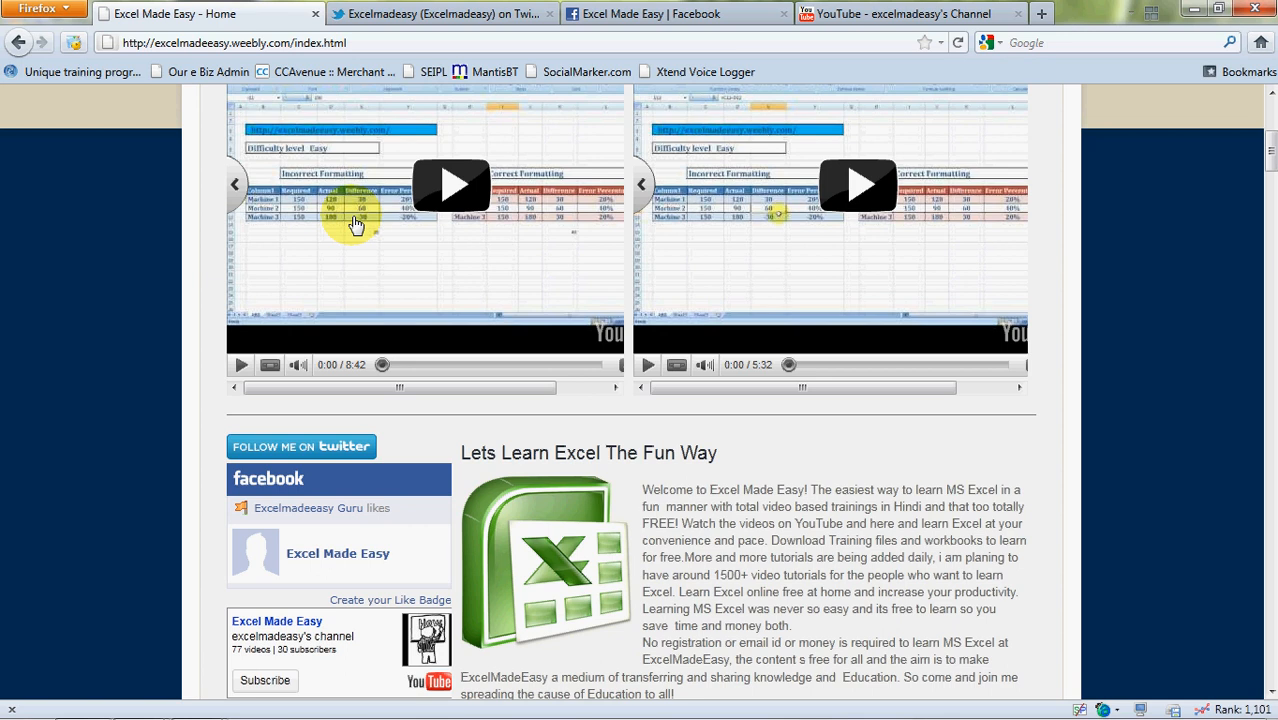
pyautogui.moveTo(309, 446)
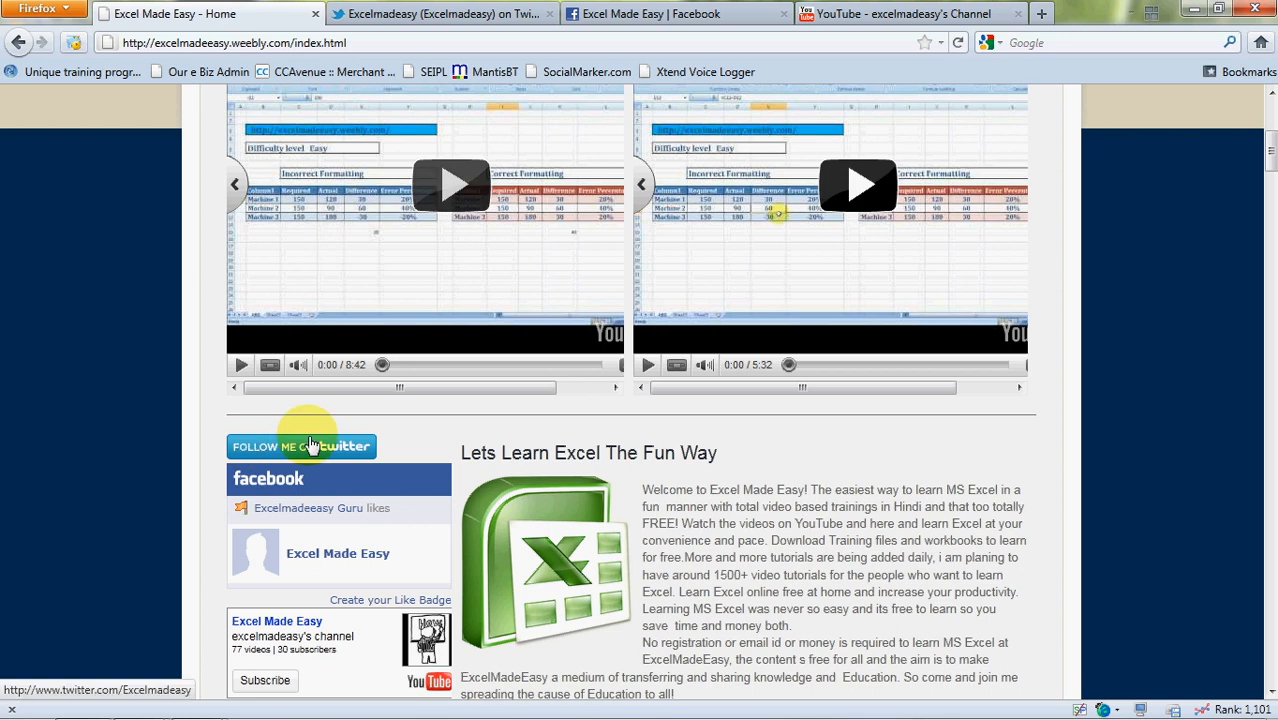
pyautogui.moveTo(470, 13)
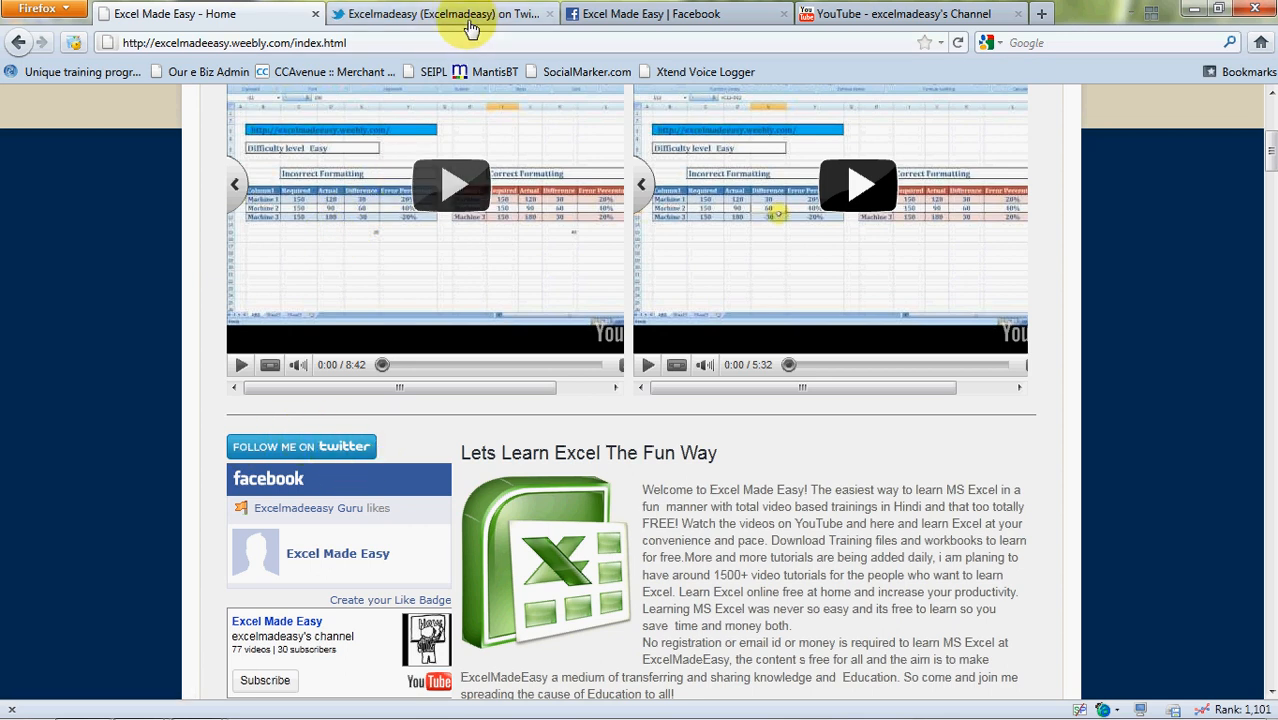
# Step: View the Excelmadeeasy Twitter profile, then the Excel Made Easy Facebook page
pyautogui.click(440, 13)
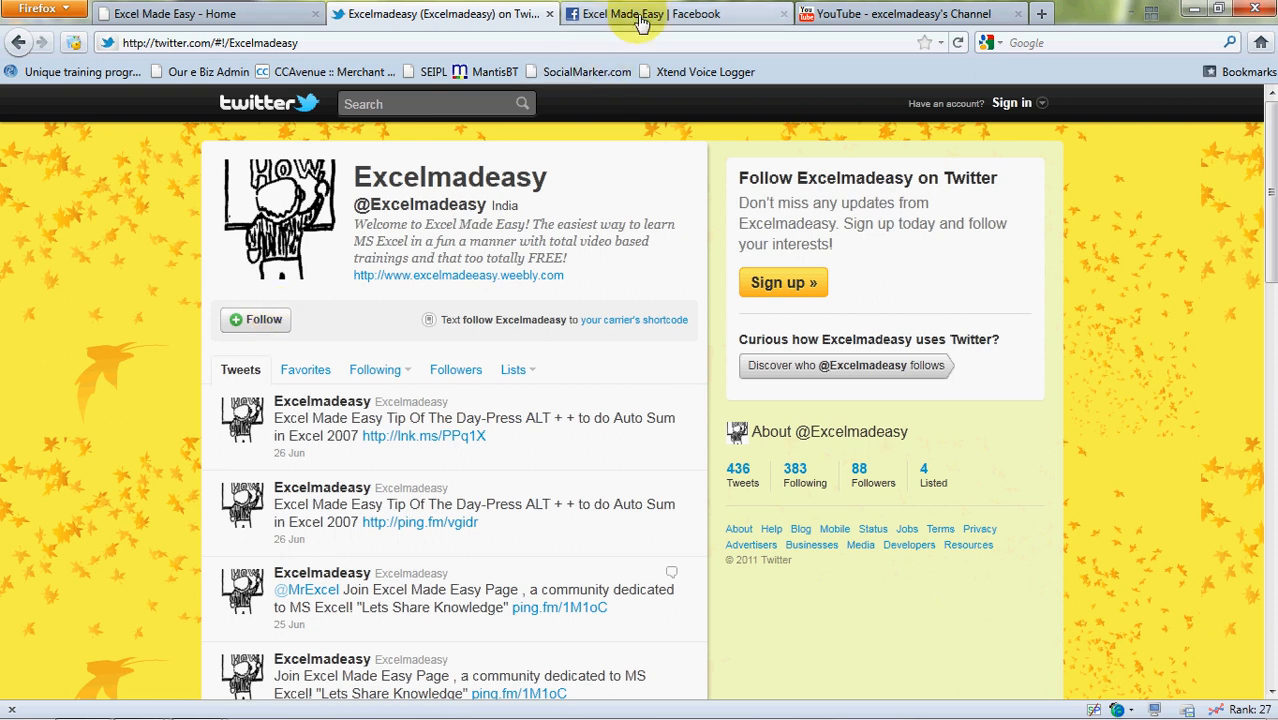
pyautogui.click(660, 13)
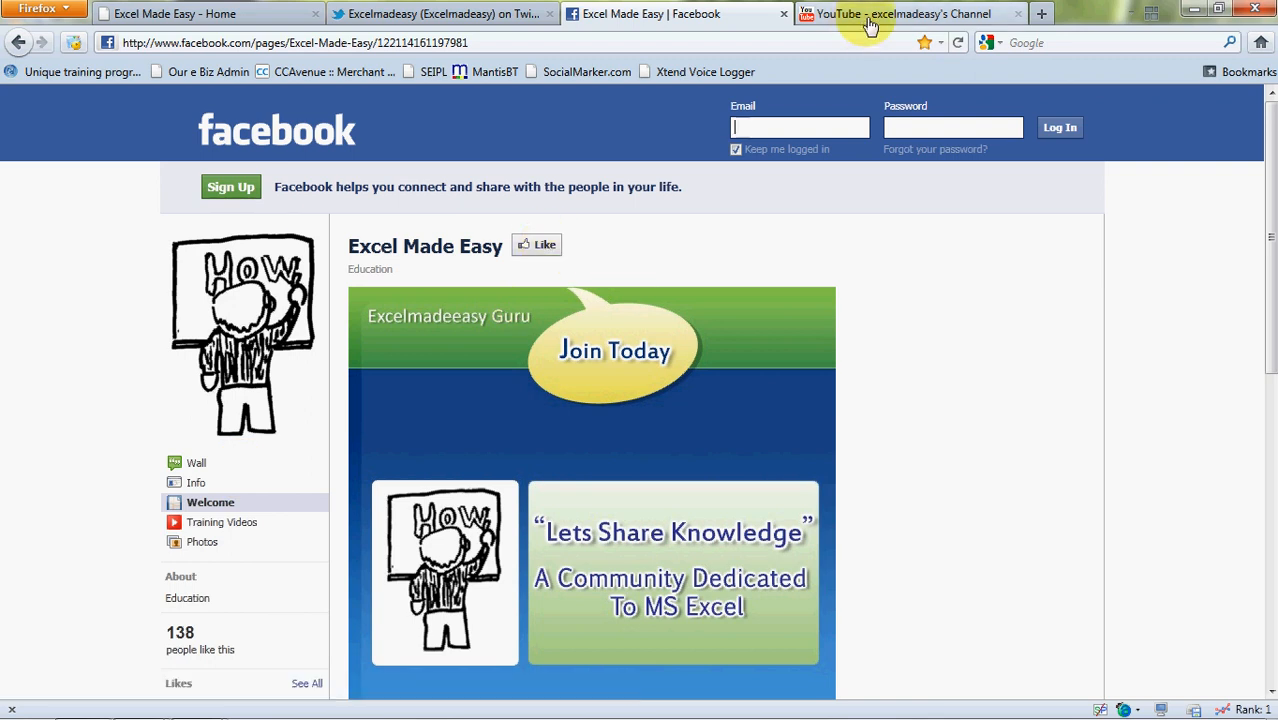
# Step: Subscribe to the excelmadeeasy YouTube channel and search its uploads for 'vlookup'
pyautogui.click(900, 13)
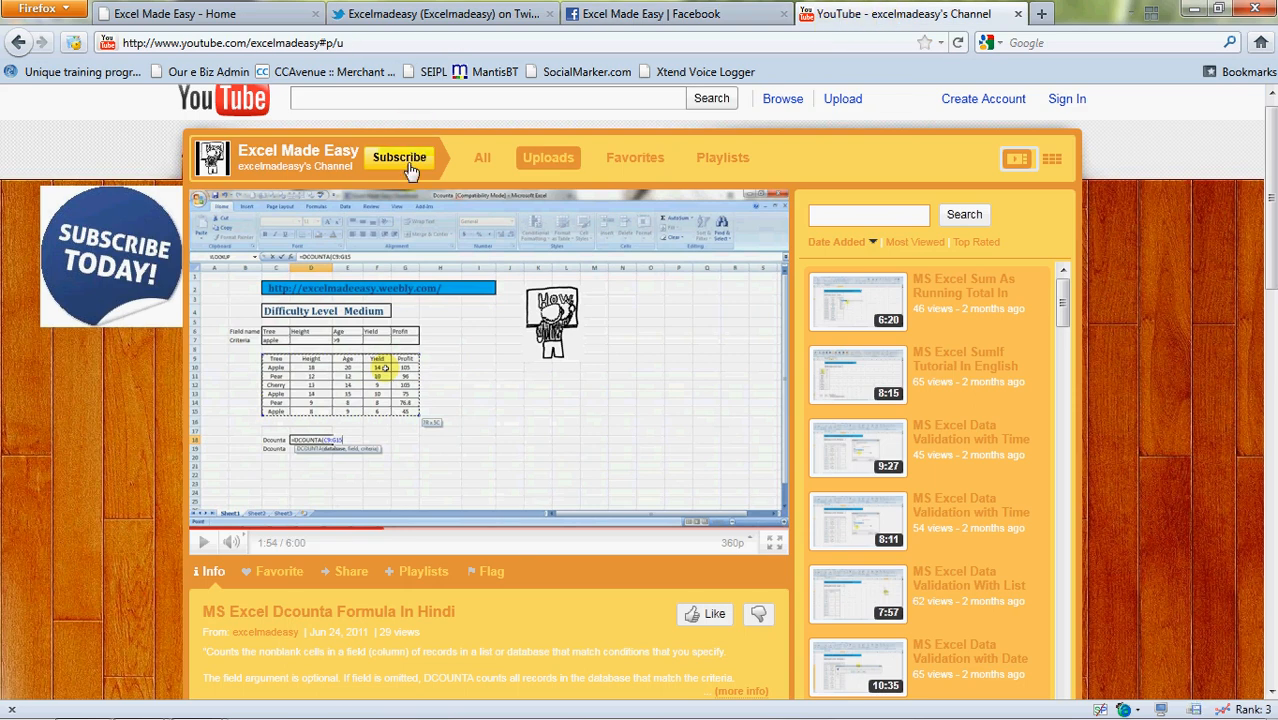
pyautogui.moveTo(400, 165)
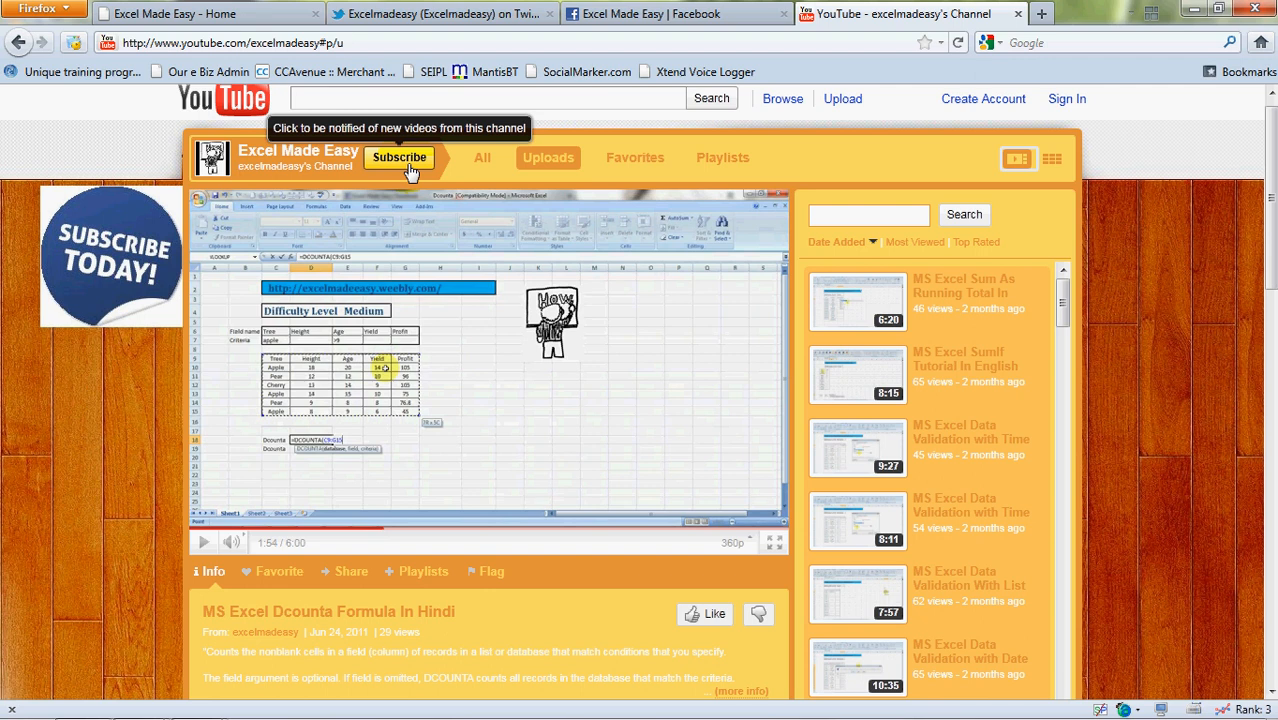
pyautogui.click(868, 214)
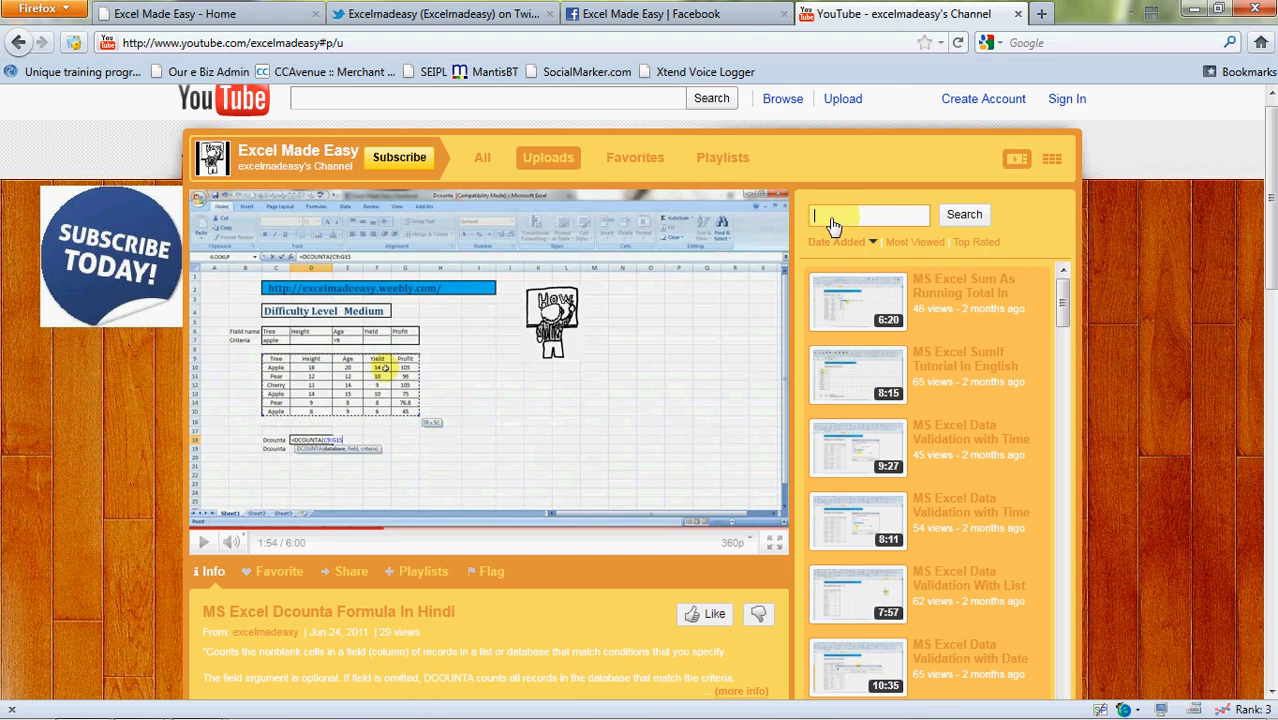
pyautogui.moveTo(897, 218)
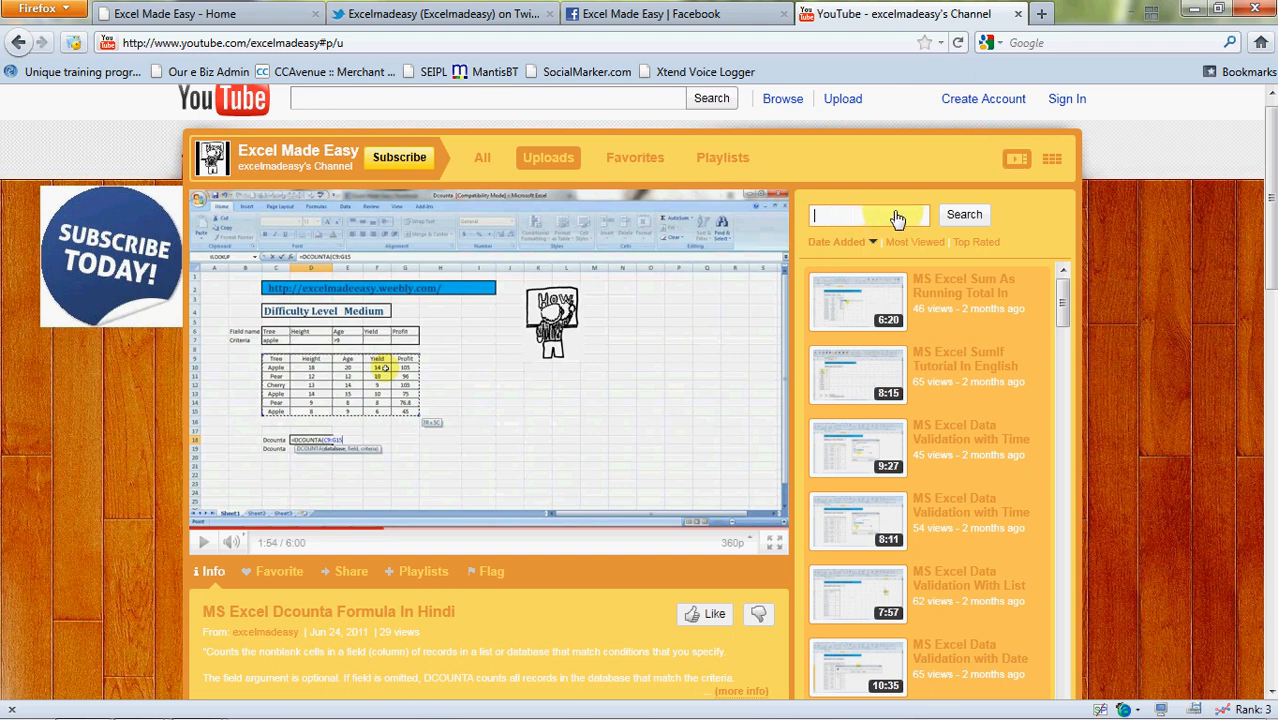
pyautogui.click(865, 215)
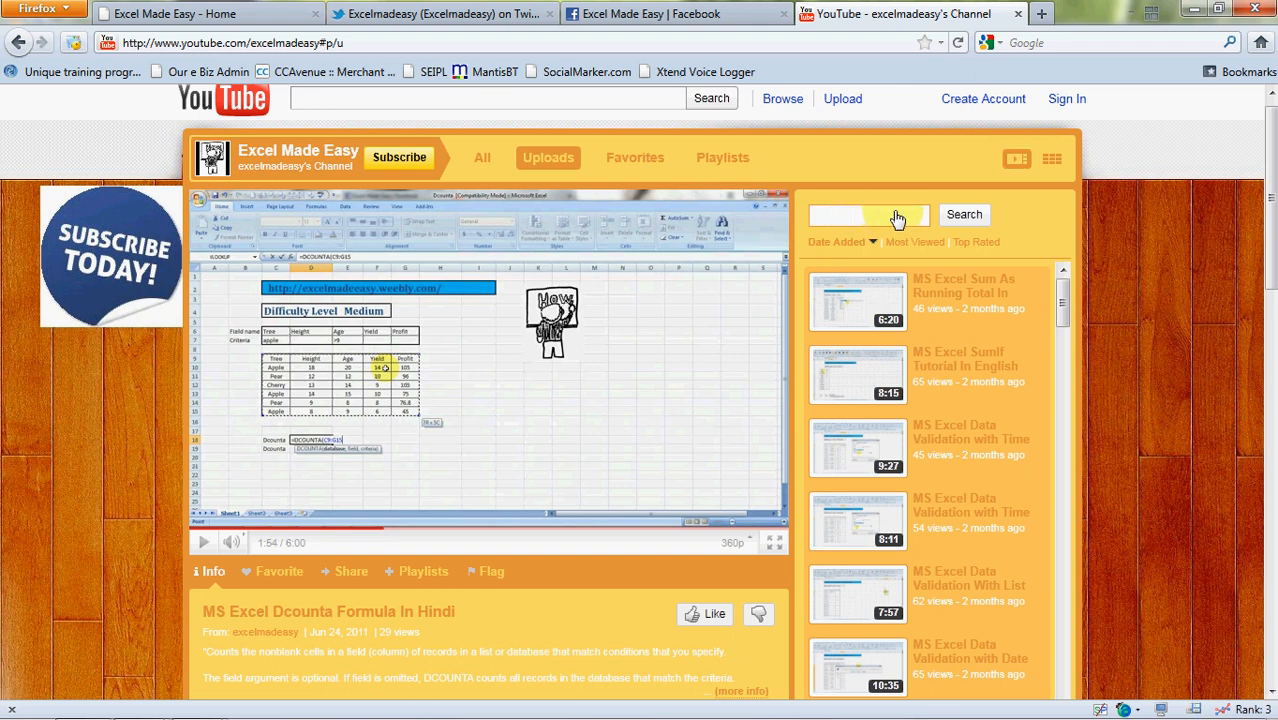
pyautogui.write('vlookup')
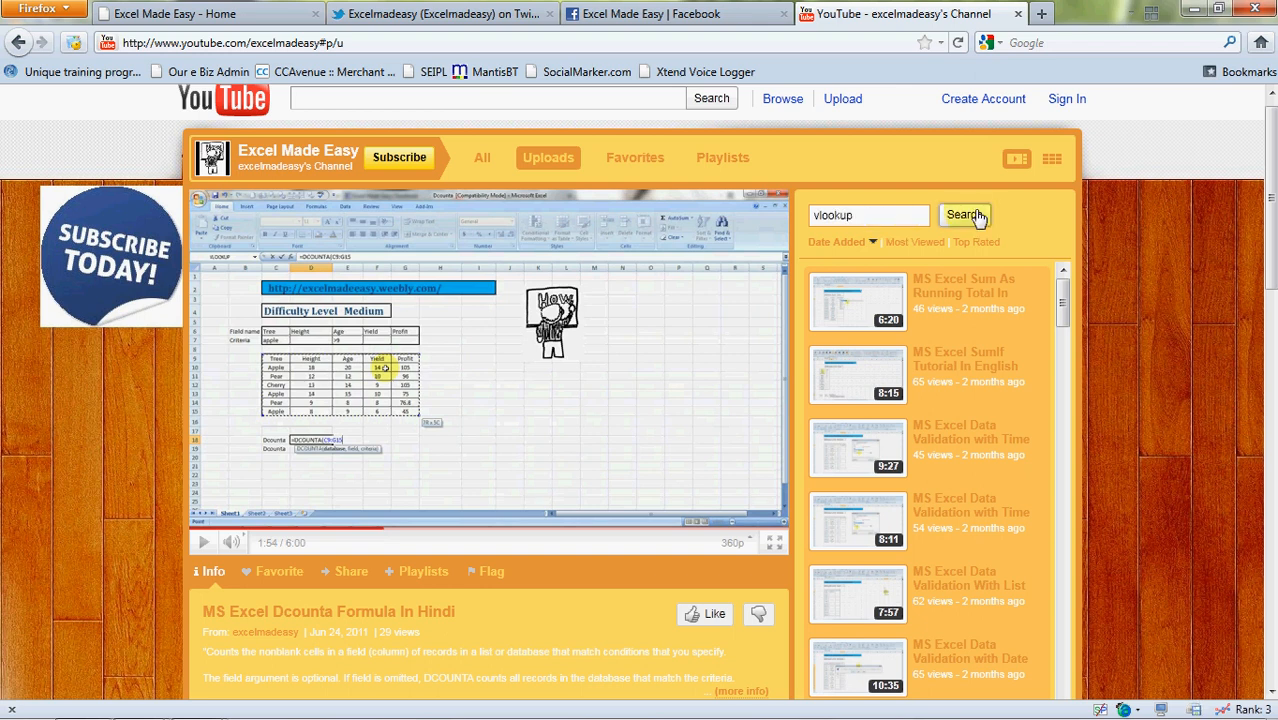
pyautogui.click(963, 215)
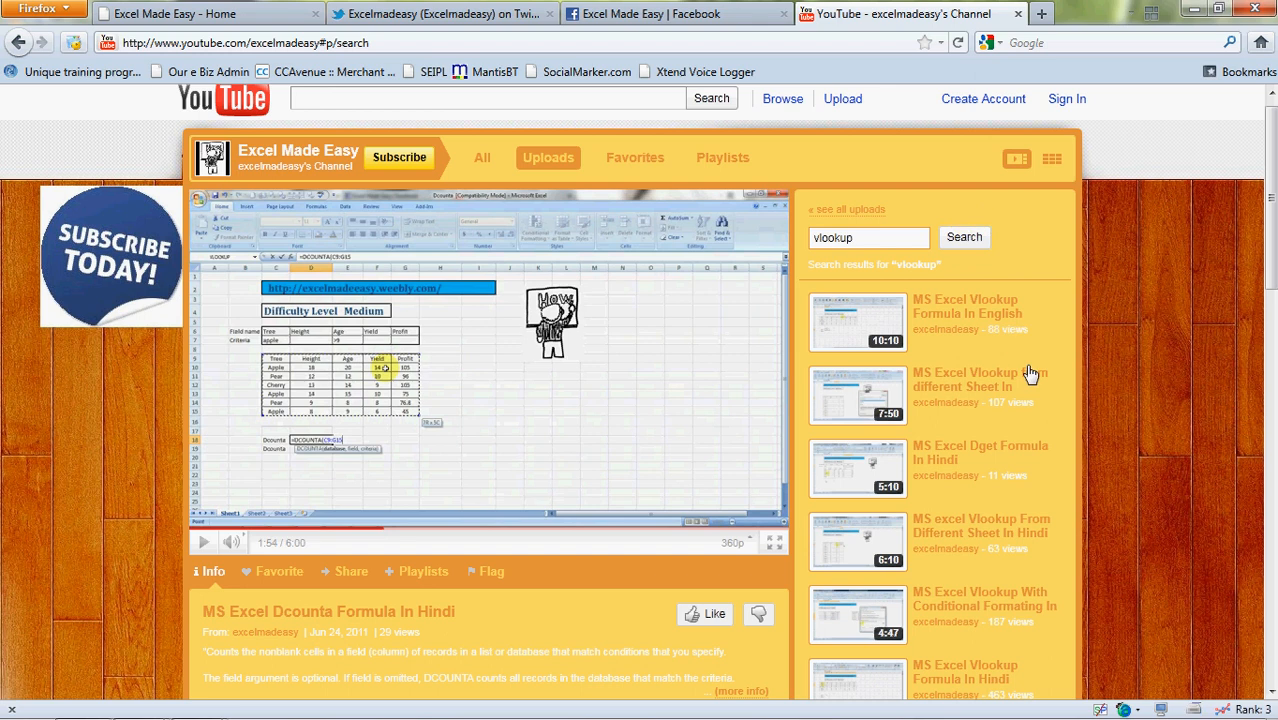